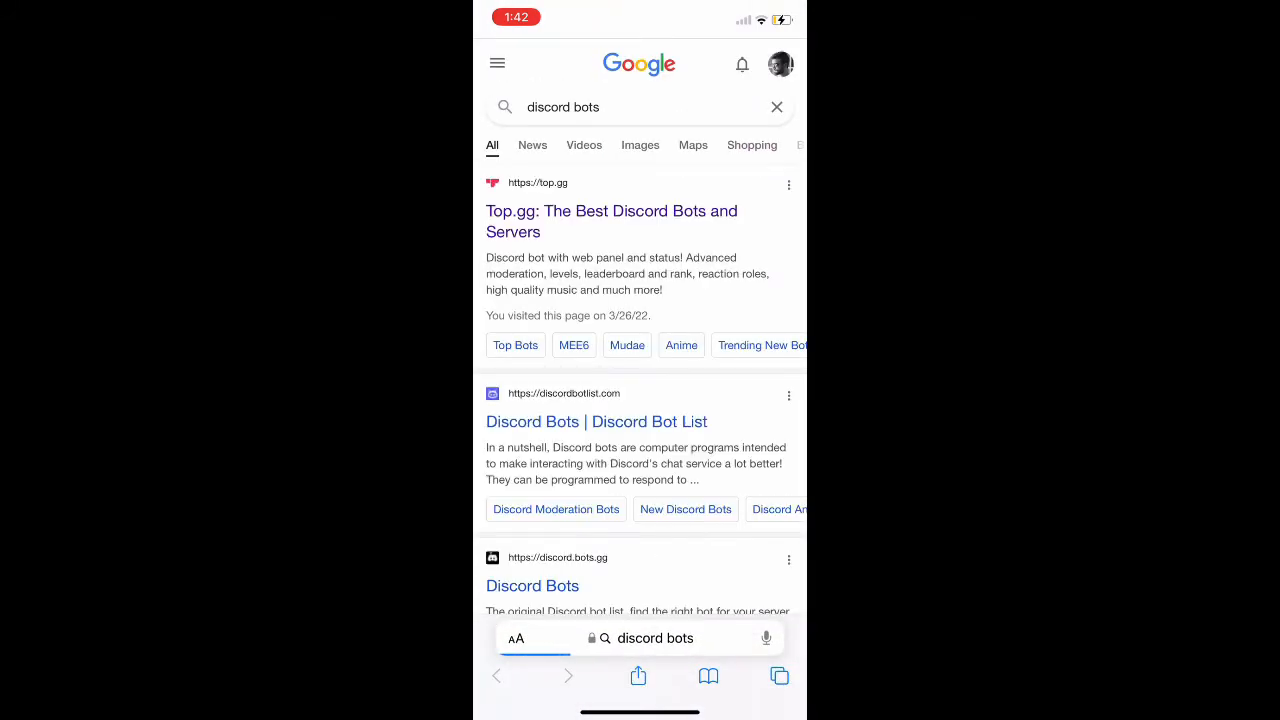
- Go to the Top.gg result and browse down its Top Bots list
{"action": "left_click", "coordinate": [612, 220]}
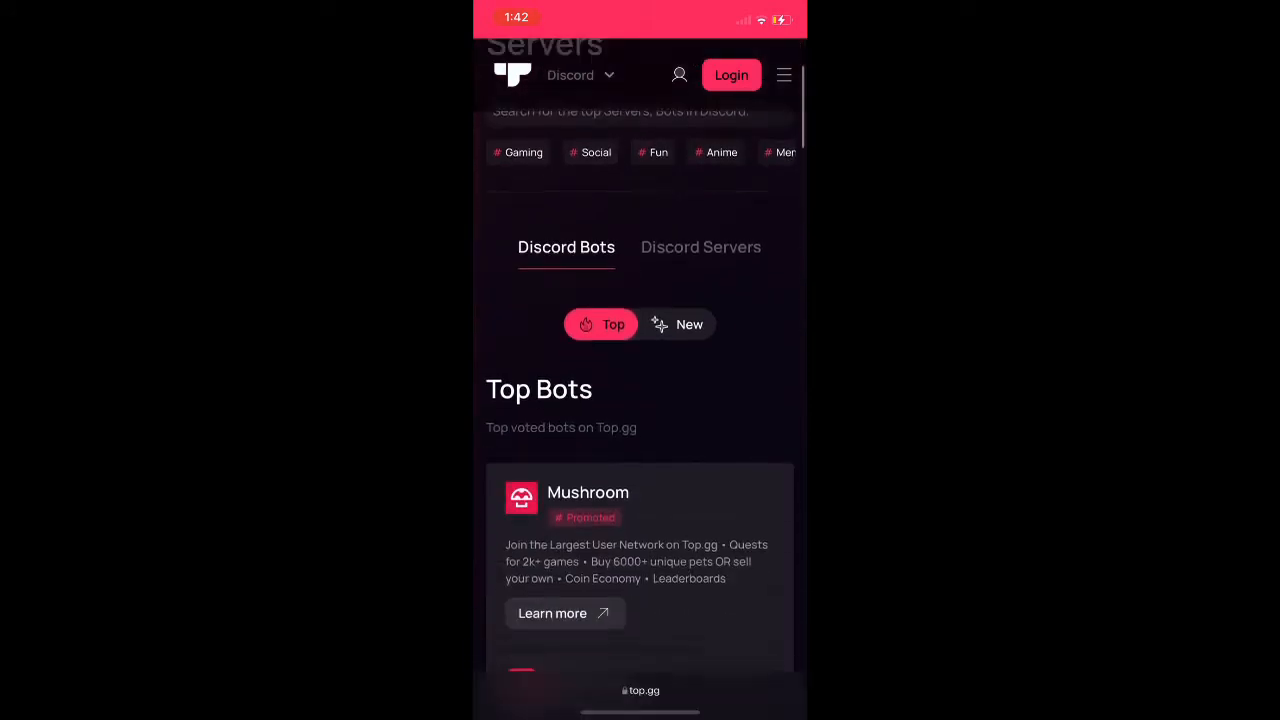
{"action": "scroll", "scroll_direction": "down", "scroll_amount": 3}
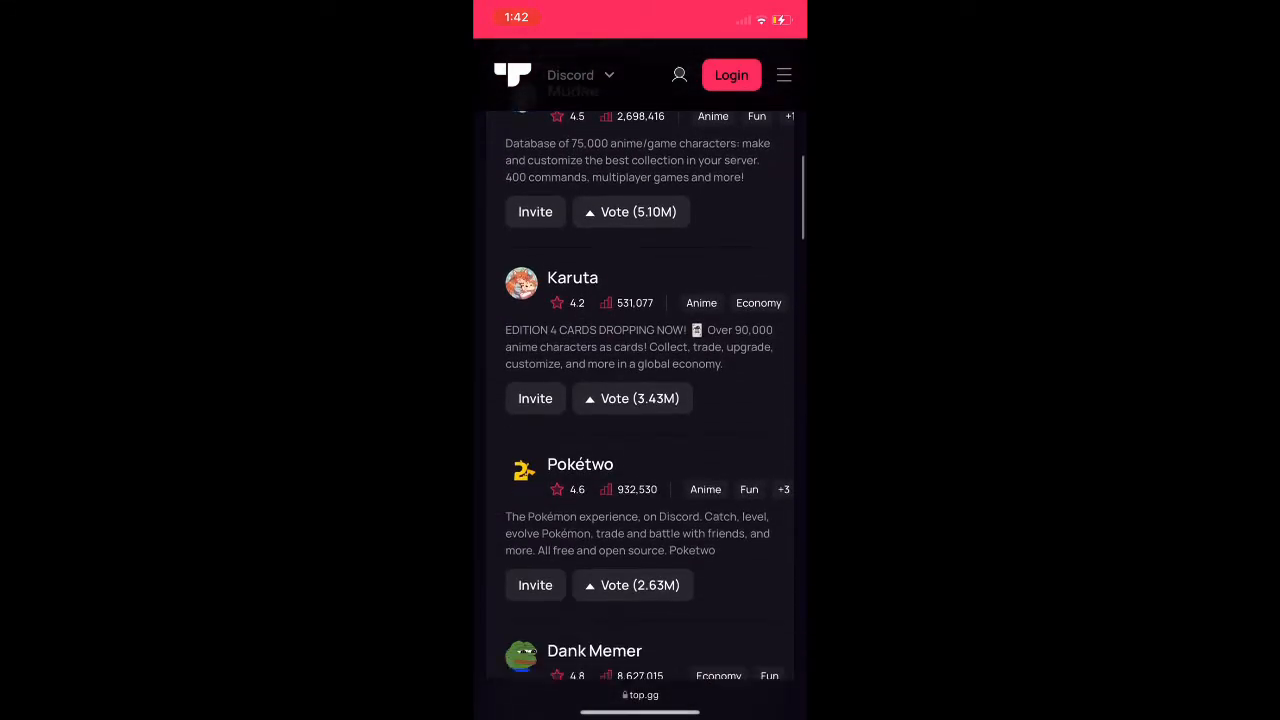
{"action": "scroll", "scroll_direction": "down", "scroll_amount": 3}
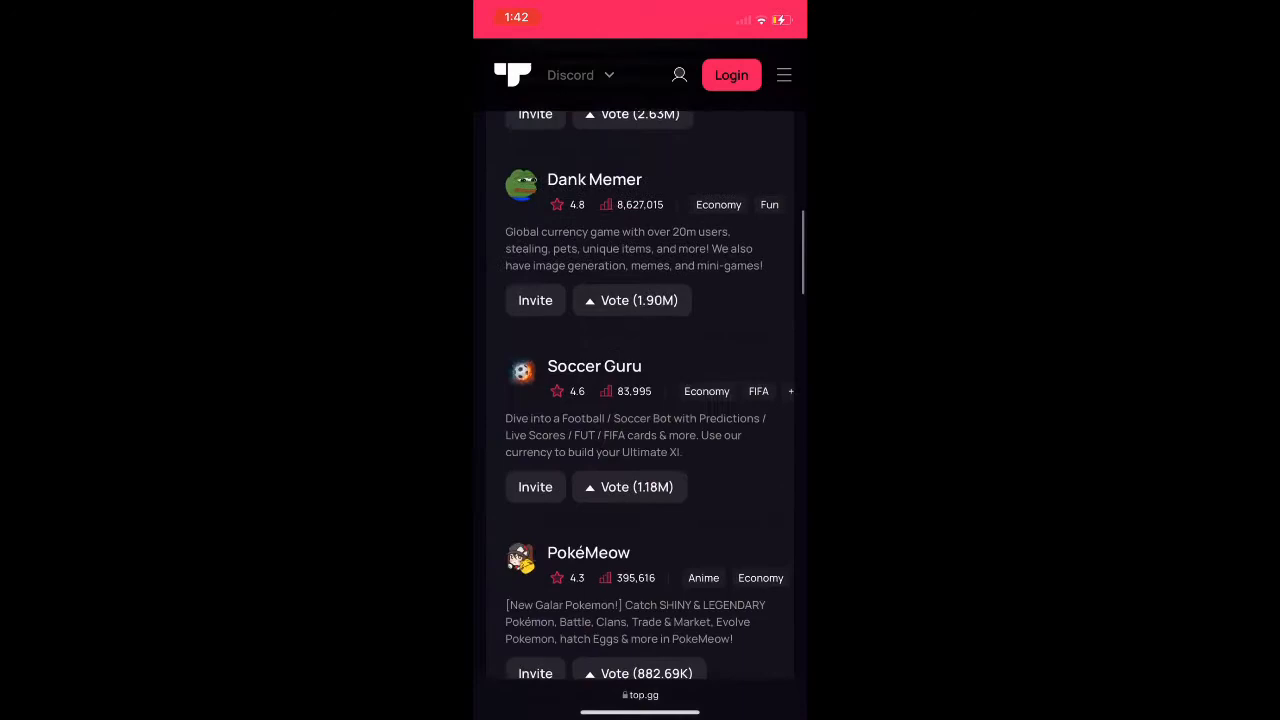
{"action": "scroll", "scroll_direction": "down", "scroll_amount": 3}
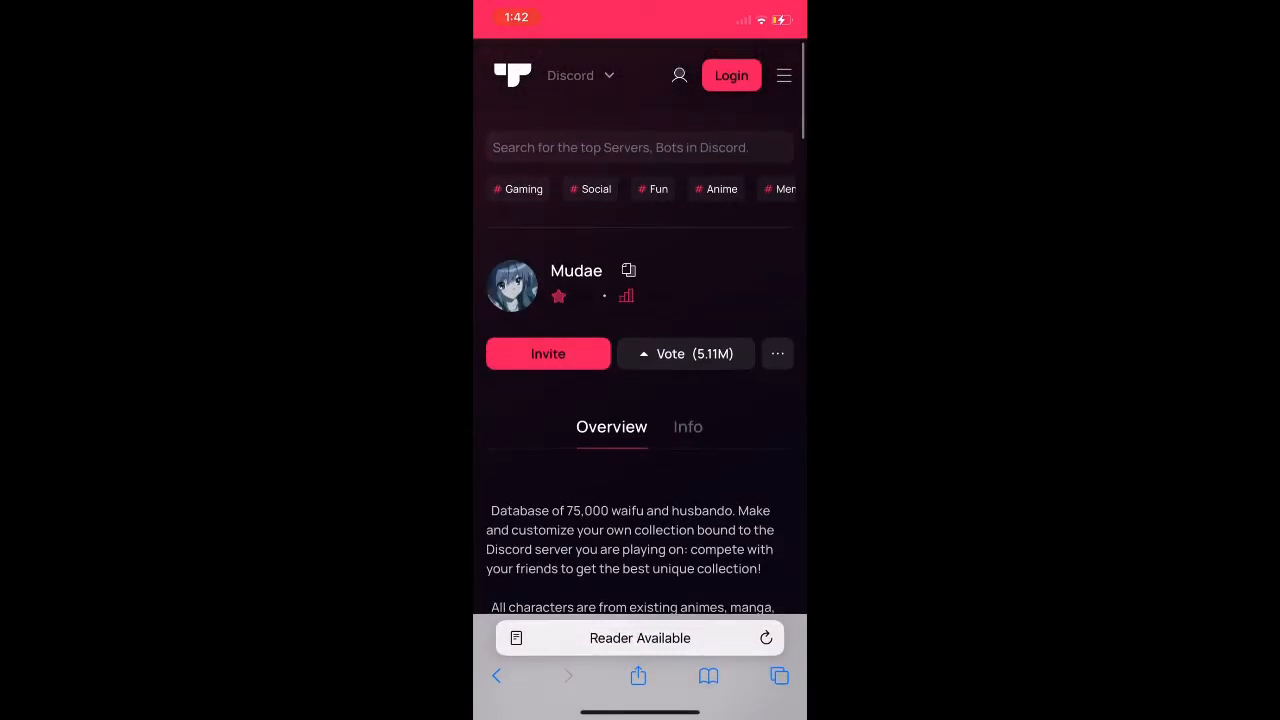
- Search Top.gg for 'Pro' and locate ProBot in the results
{"action": "type", "text": "Pro"}
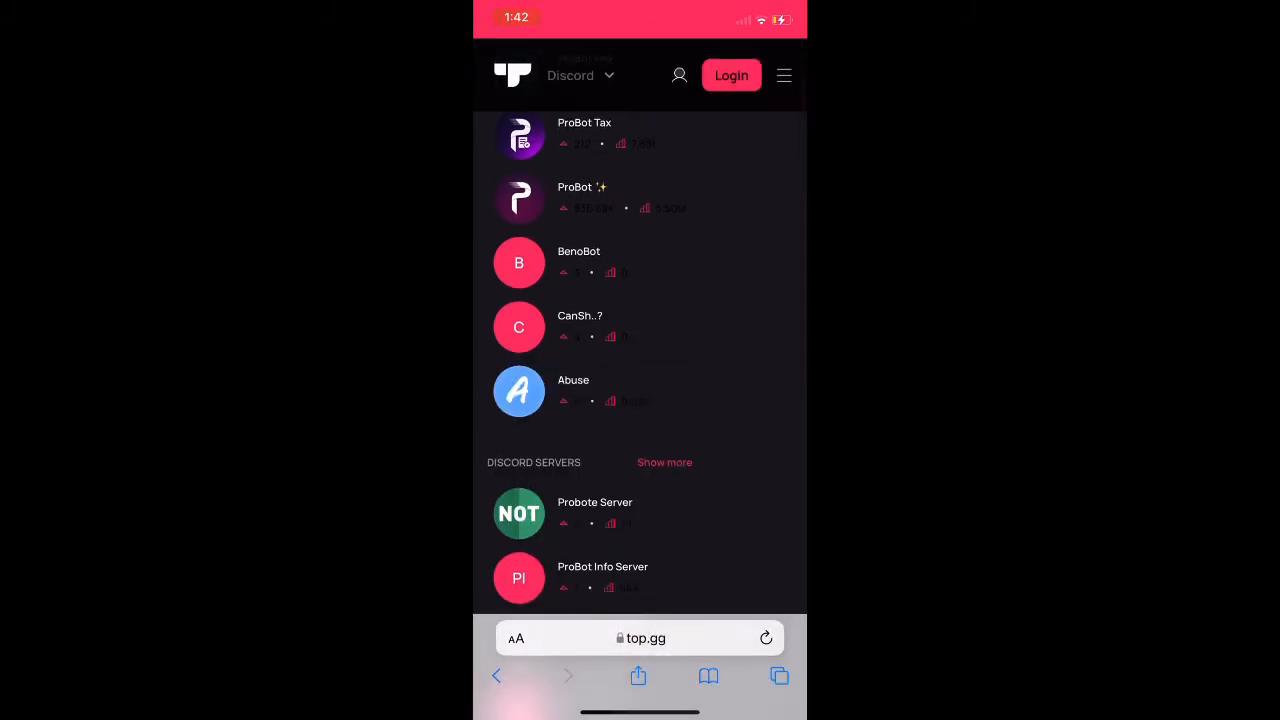
{"action": "scroll", "scroll_direction": "down", "scroll_amount": 3}
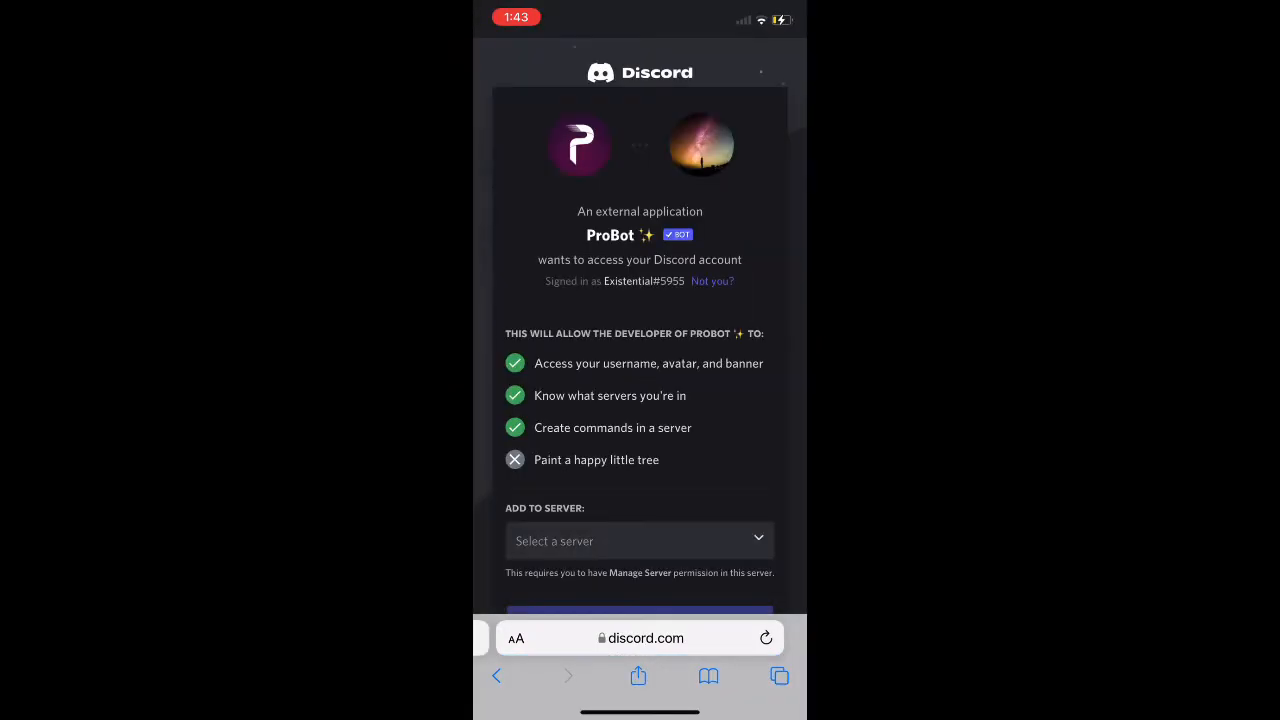
- Add ProBot to 'A Server', authorize its permissions and confirm the 'I am human' captcha
{"action": "left_click", "coordinate": [640, 540]}
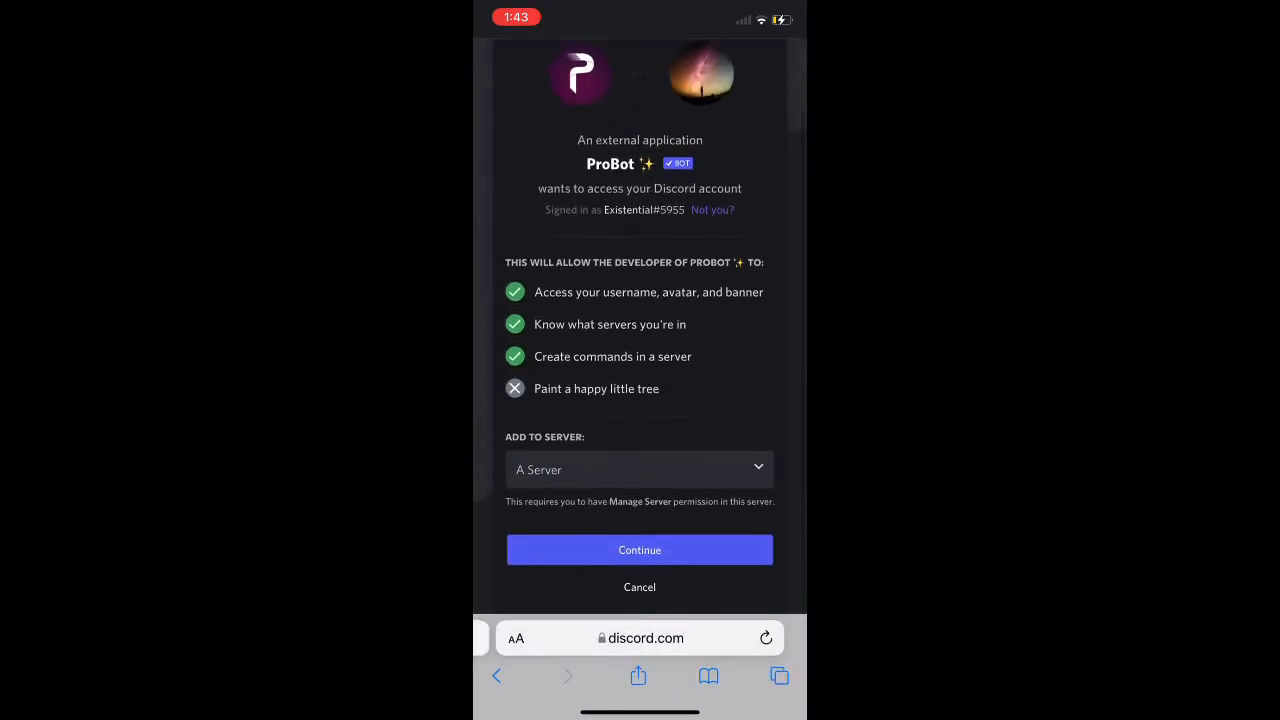
{"action": "left_click", "coordinate": [640, 550]}
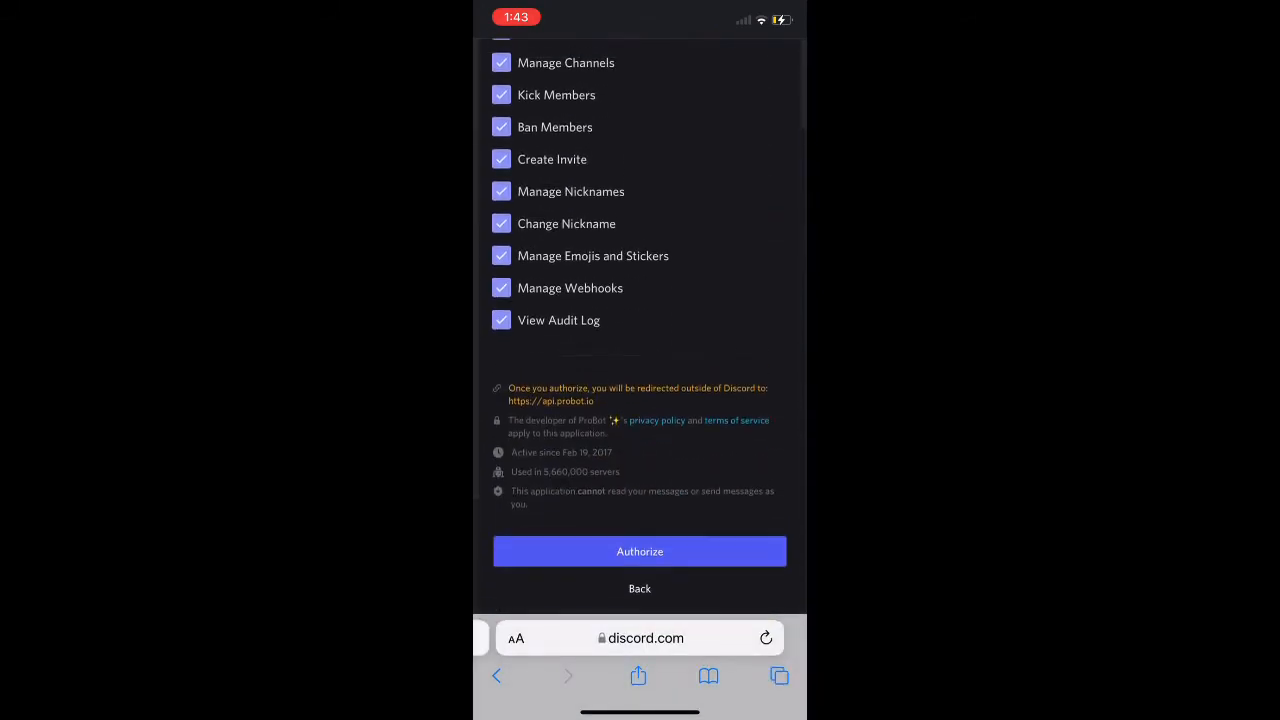
{"action": "left_click", "coordinate": [640, 552]}
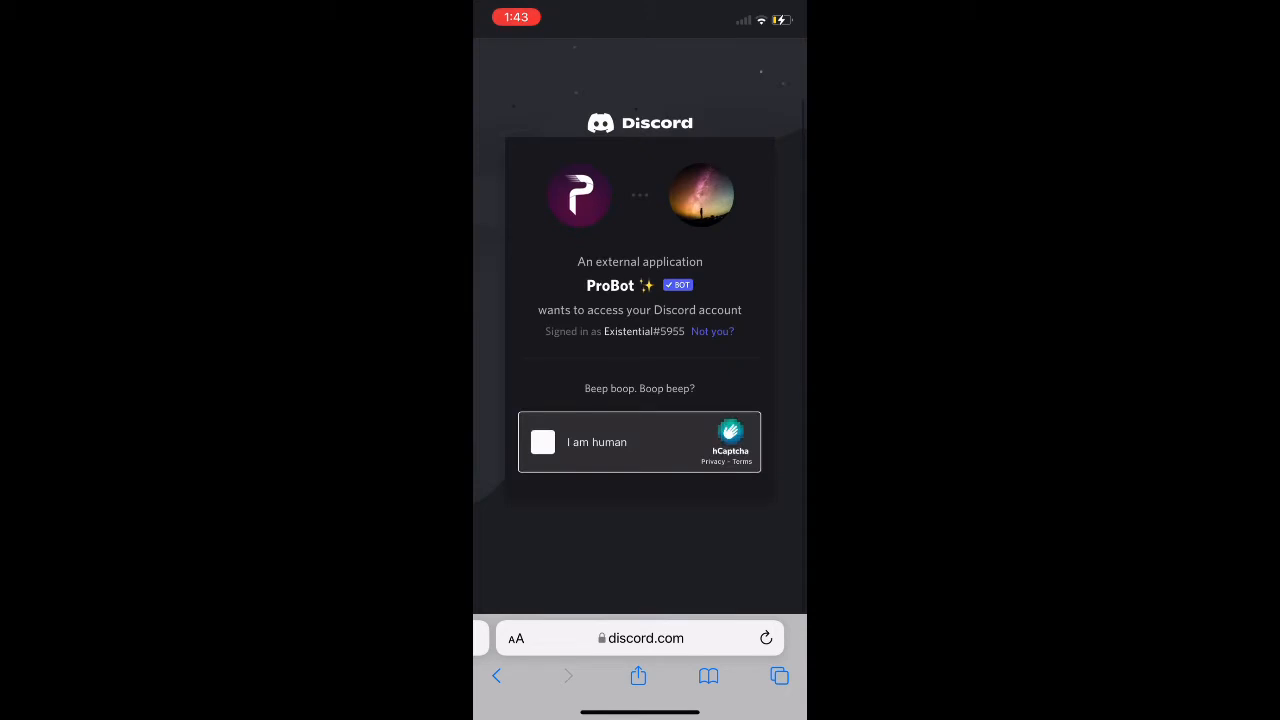
{"action": "left_click", "coordinate": [542, 442]}
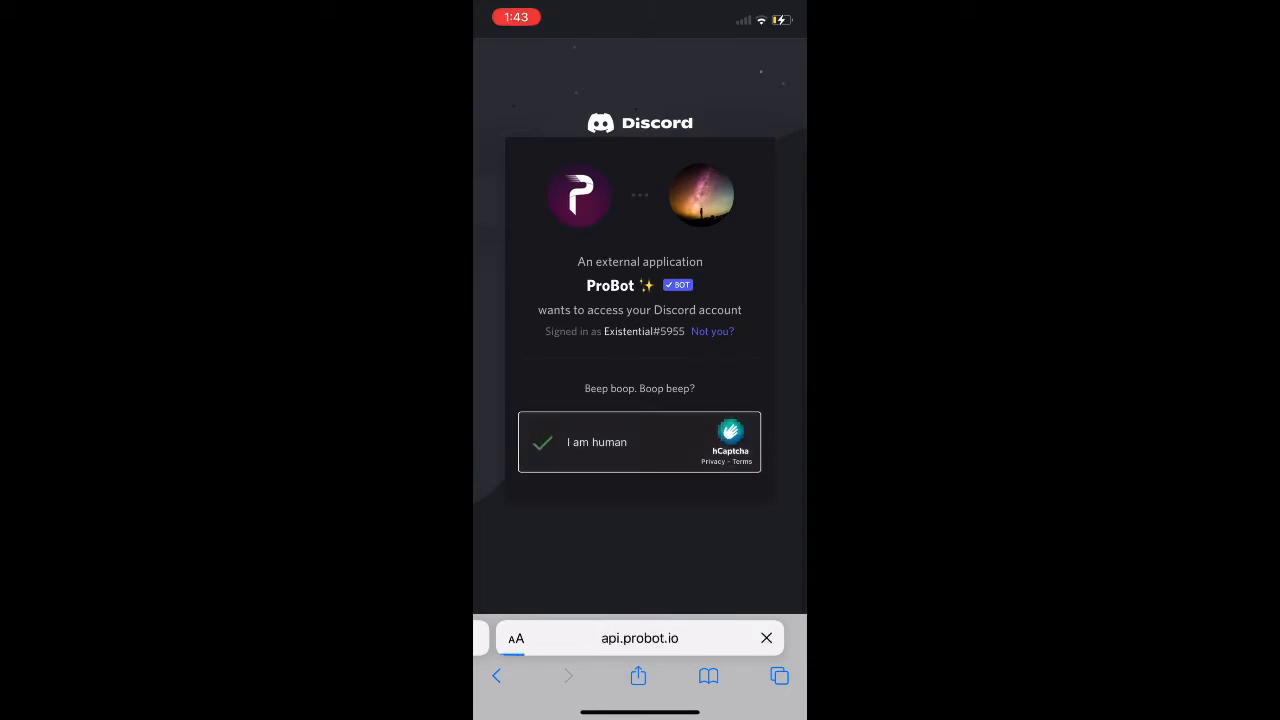
{"action": "left_click", "coordinate": [542, 442]}
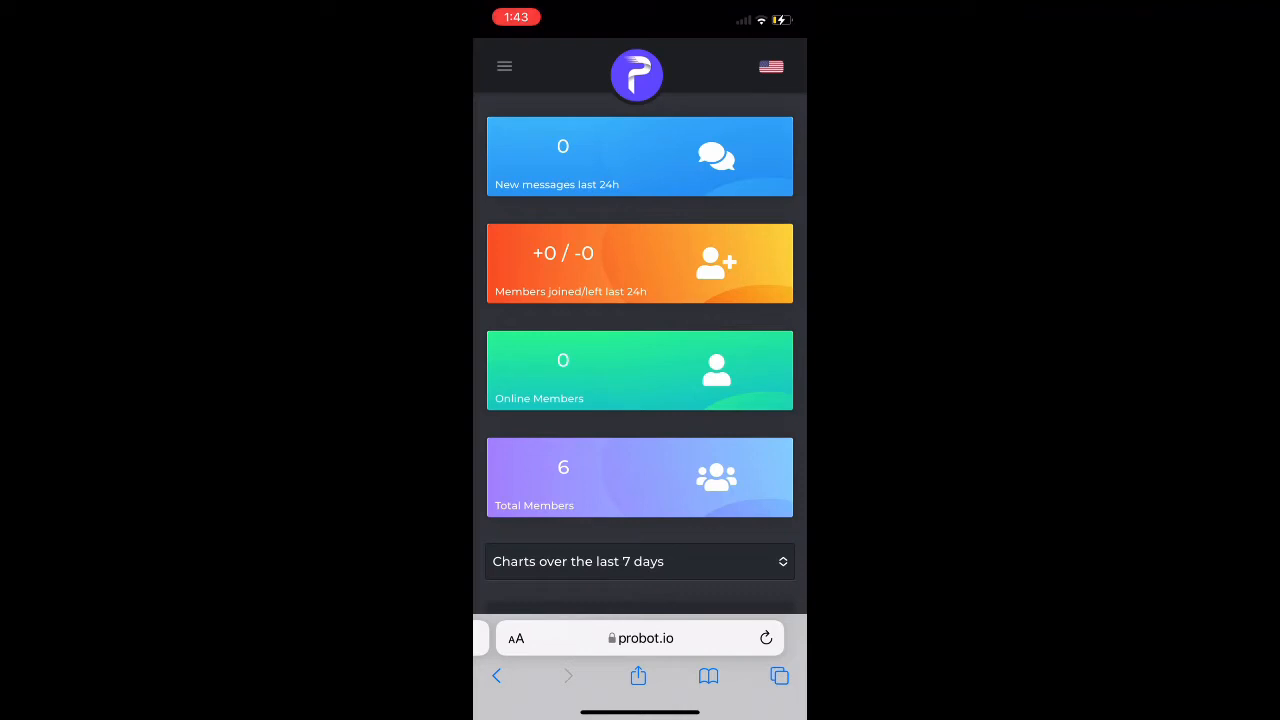
- Review the dashboard overview cards down to the 7-day Joins/Leaves chart
{"action": "scroll", "scroll_direction": "down", "scroll_amount": 3}
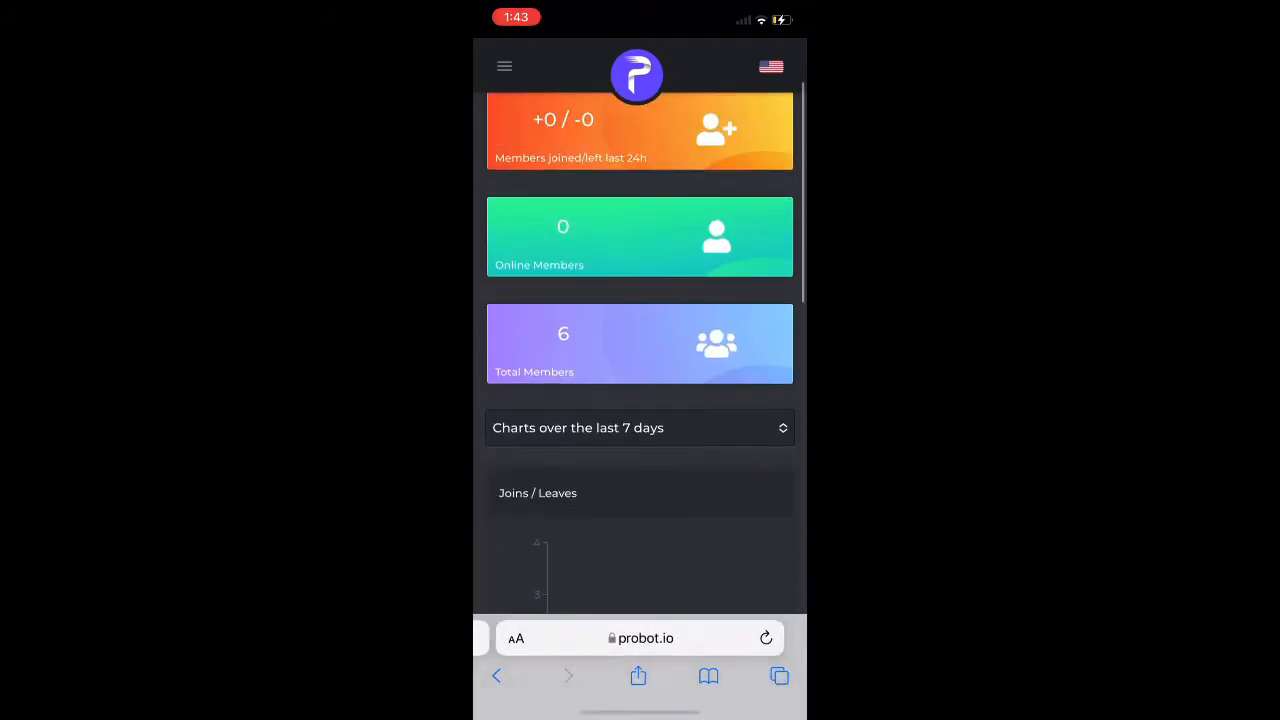
- Navigate to the Welcomer module under Module Settings
{"action": "left_click", "coordinate": [504, 66]}
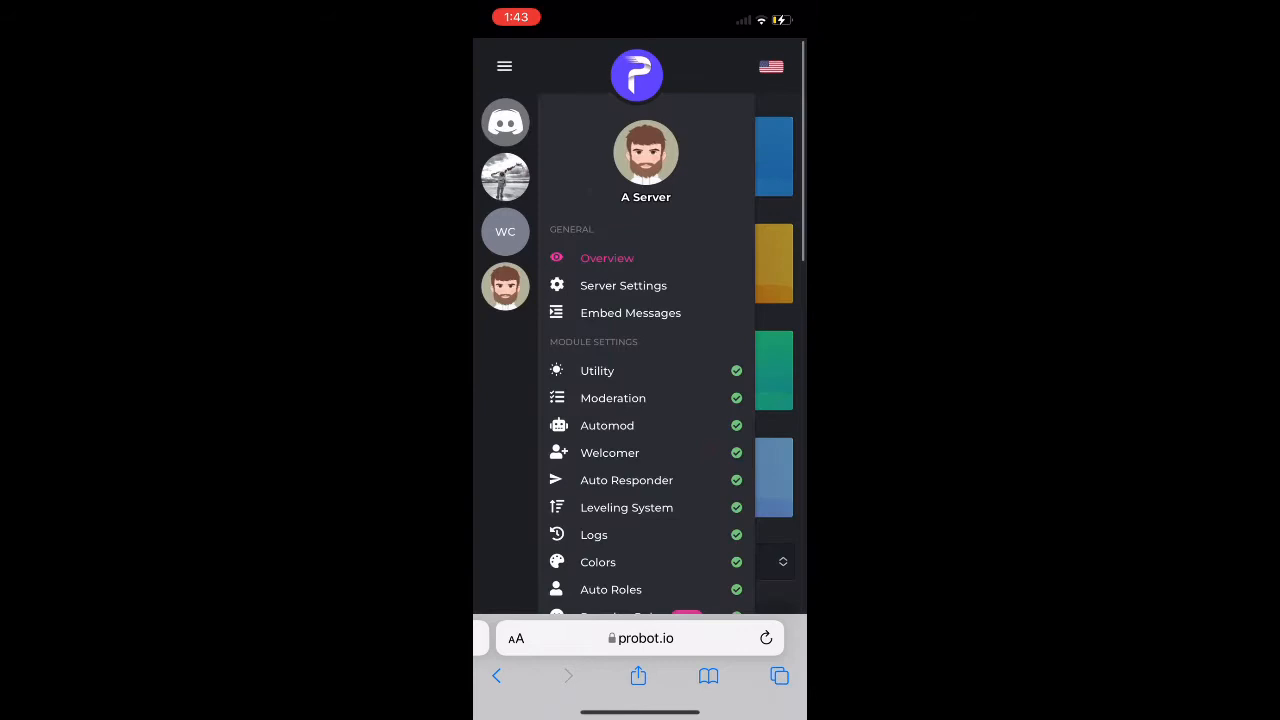
{"action": "scroll", "scroll_direction": "down", "scroll_amount": 3}
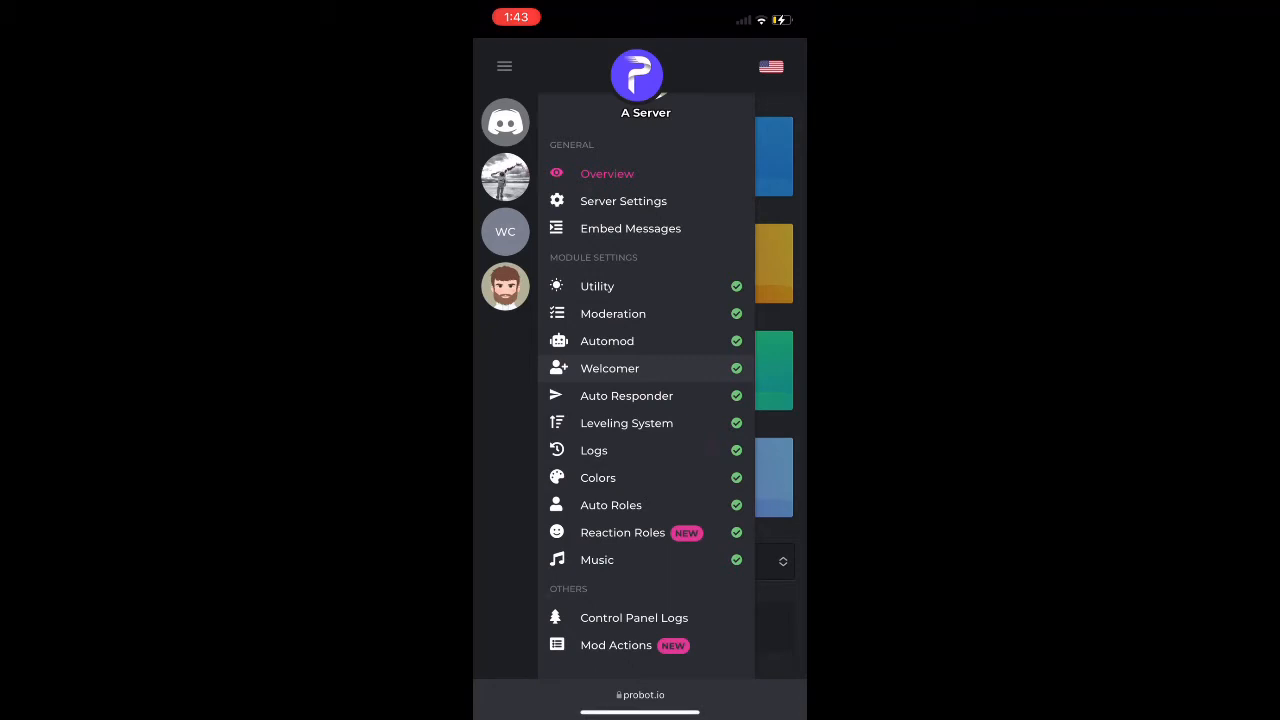
{"action": "left_click", "coordinate": [610, 368]}
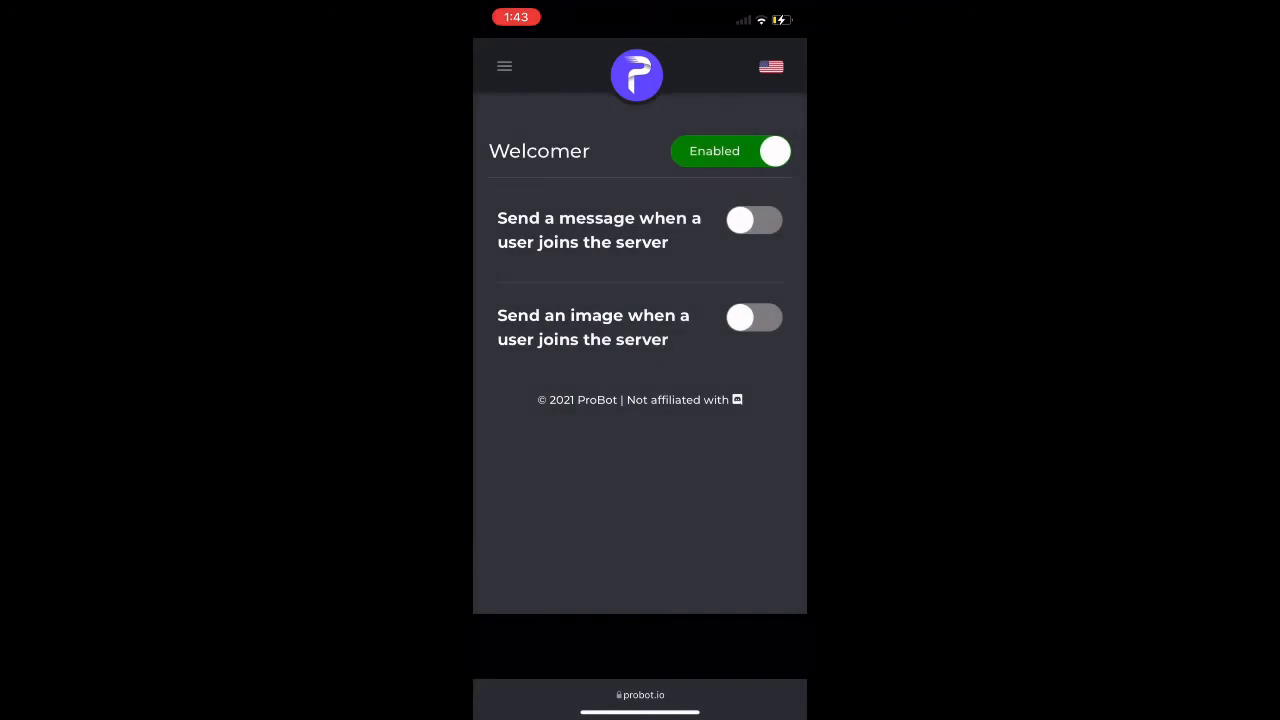
- Enable the join message and write 'Welcome to the server! Check out our rules channel and have a fun time here!'
{"action": "left_click", "coordinate": [752, 218]}
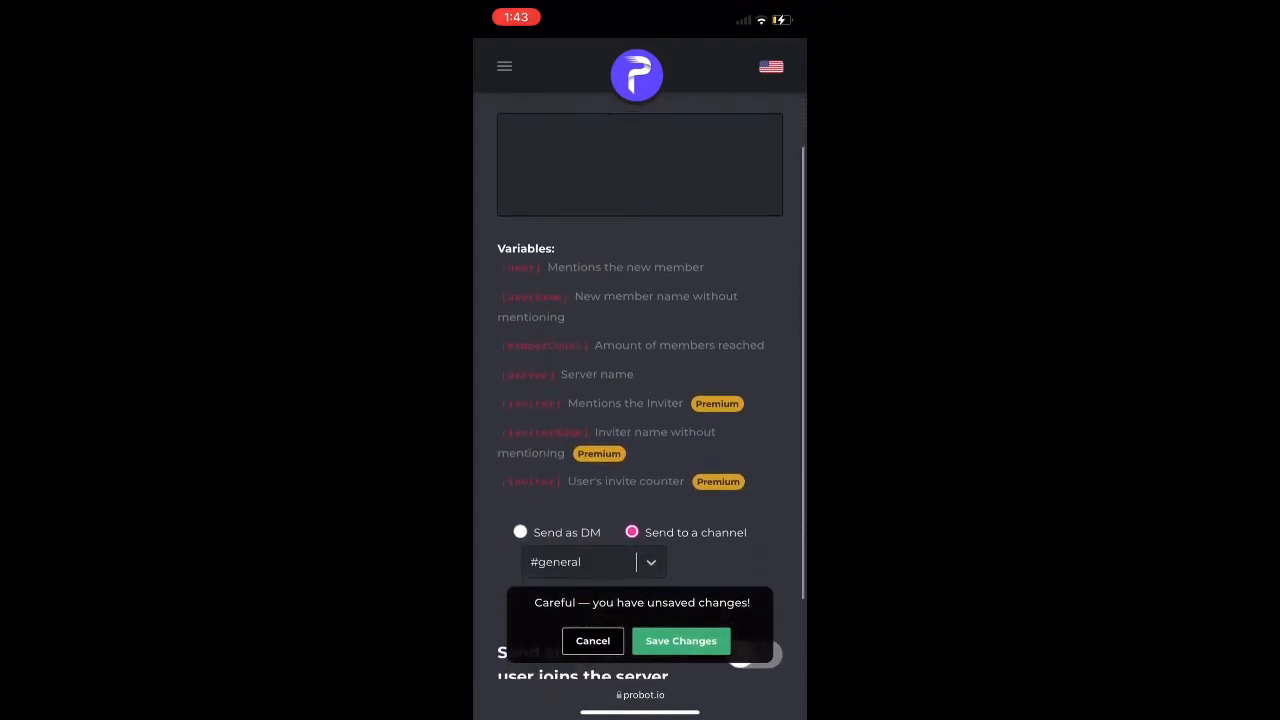
{"action": "scroll", "scroll_direction": "down", "scroll_amount": 3}
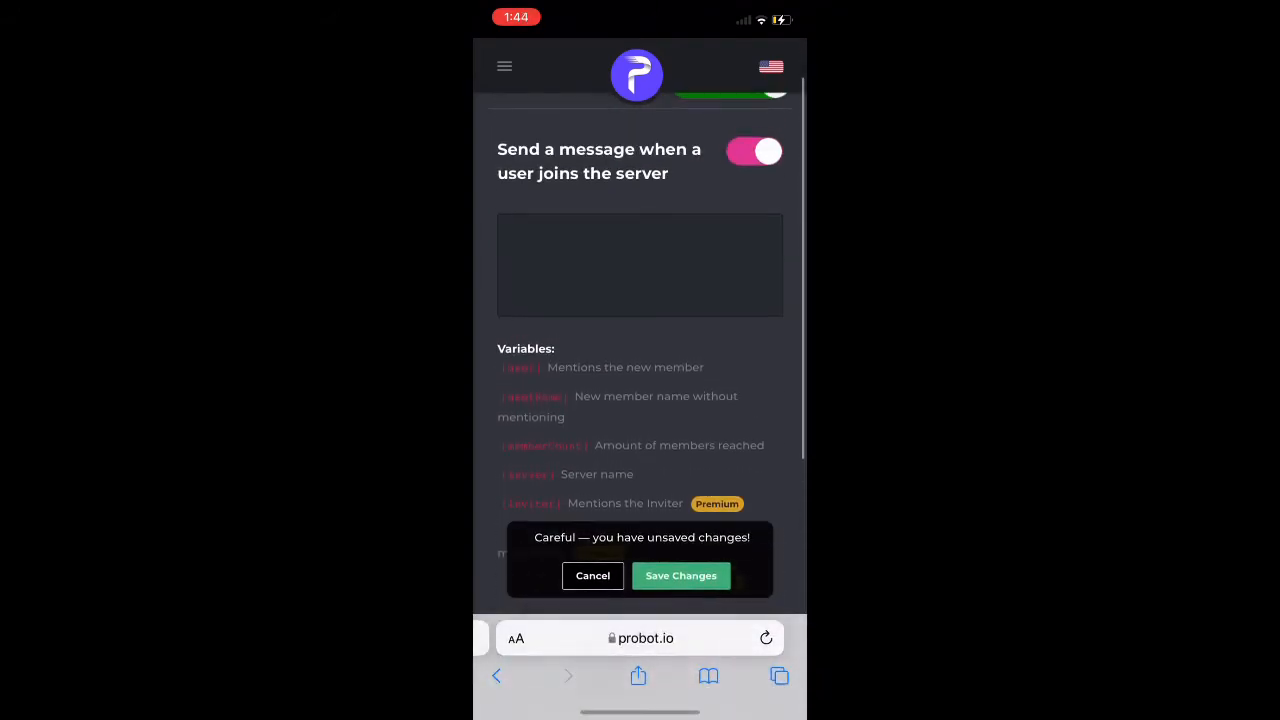
{"action": "type", "text": "Welcome yo"}
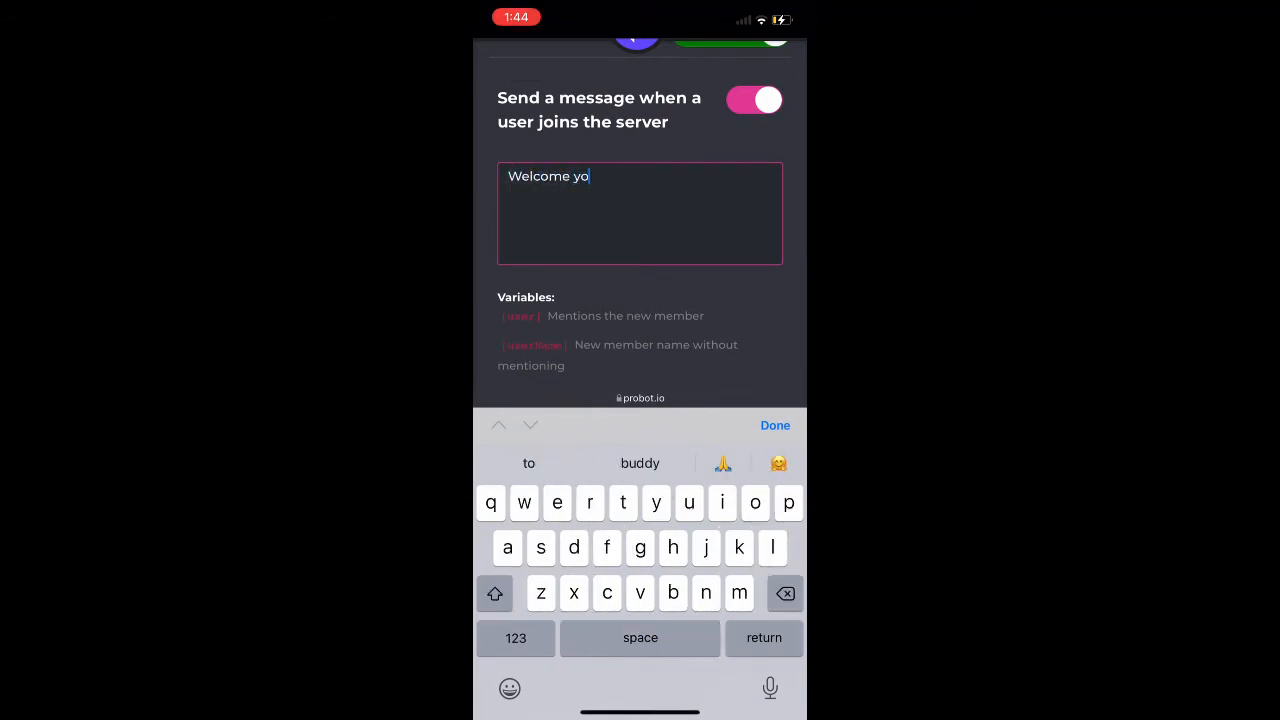
{"action": "left_click", "coordinate": [590, 504]}
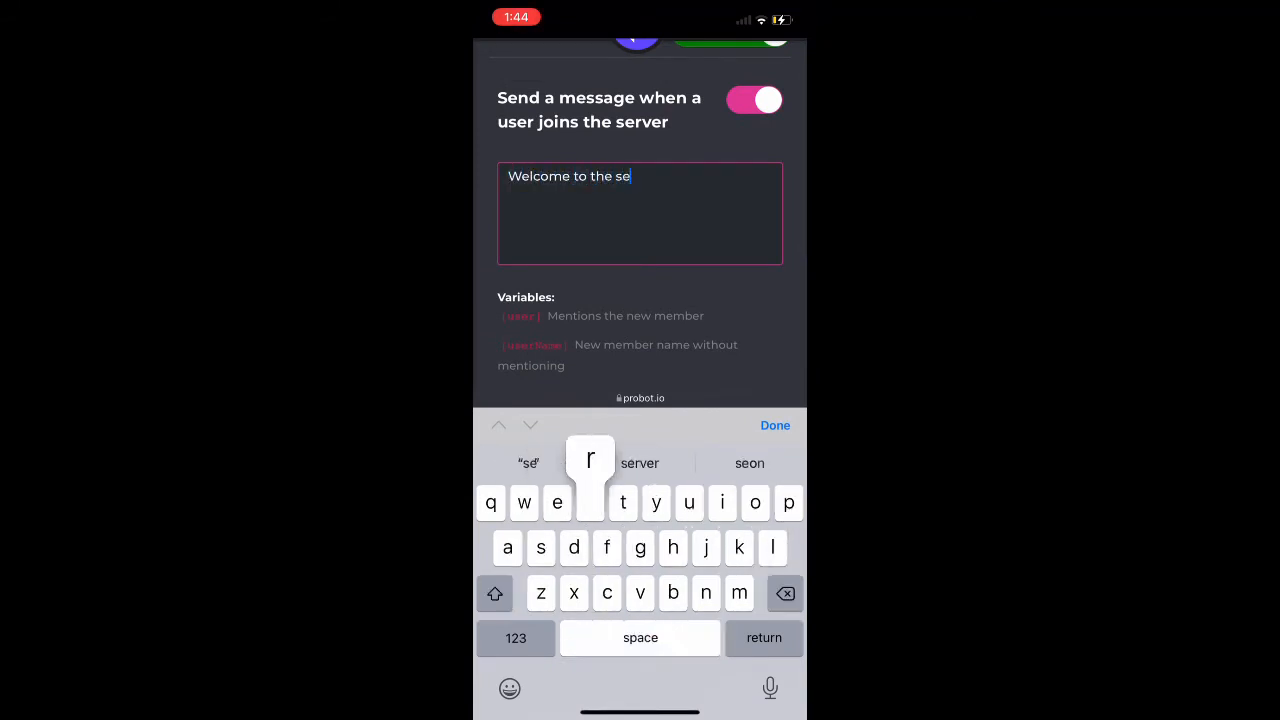
{"action": "type", "text": "rver! Check out our rules channel and have"}
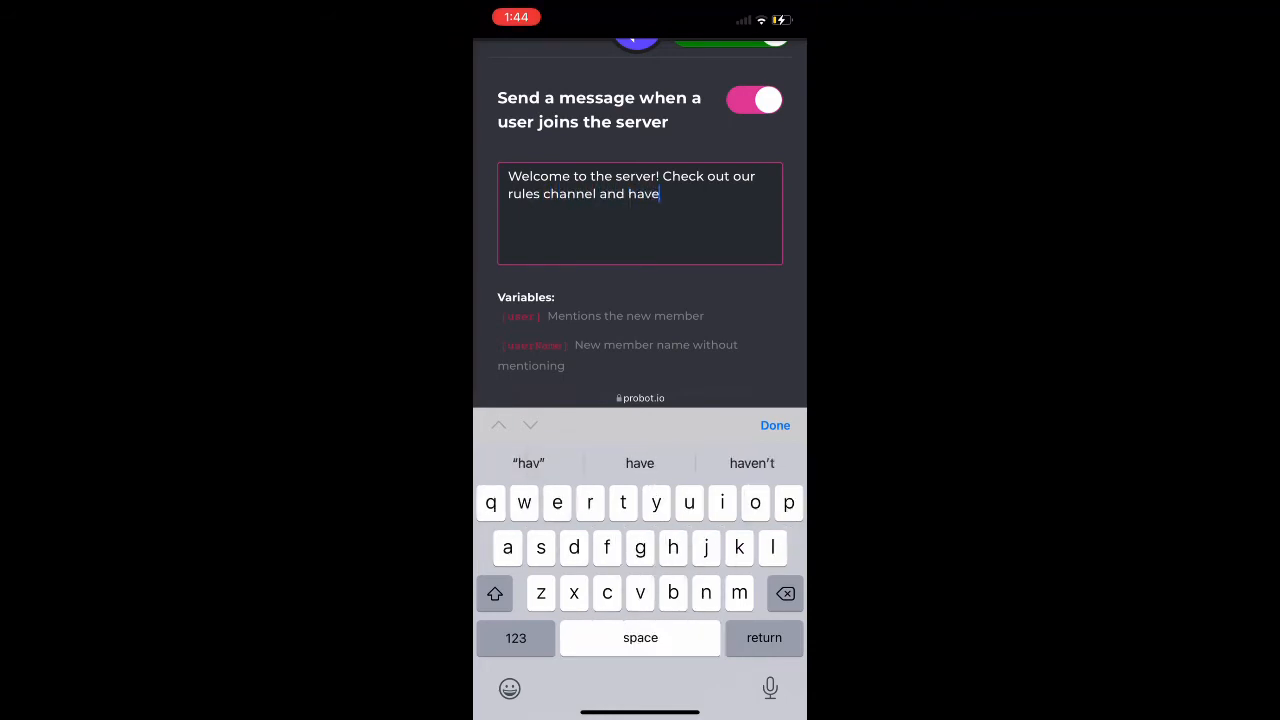
{"action": "type", "text": "a fun time here!"}
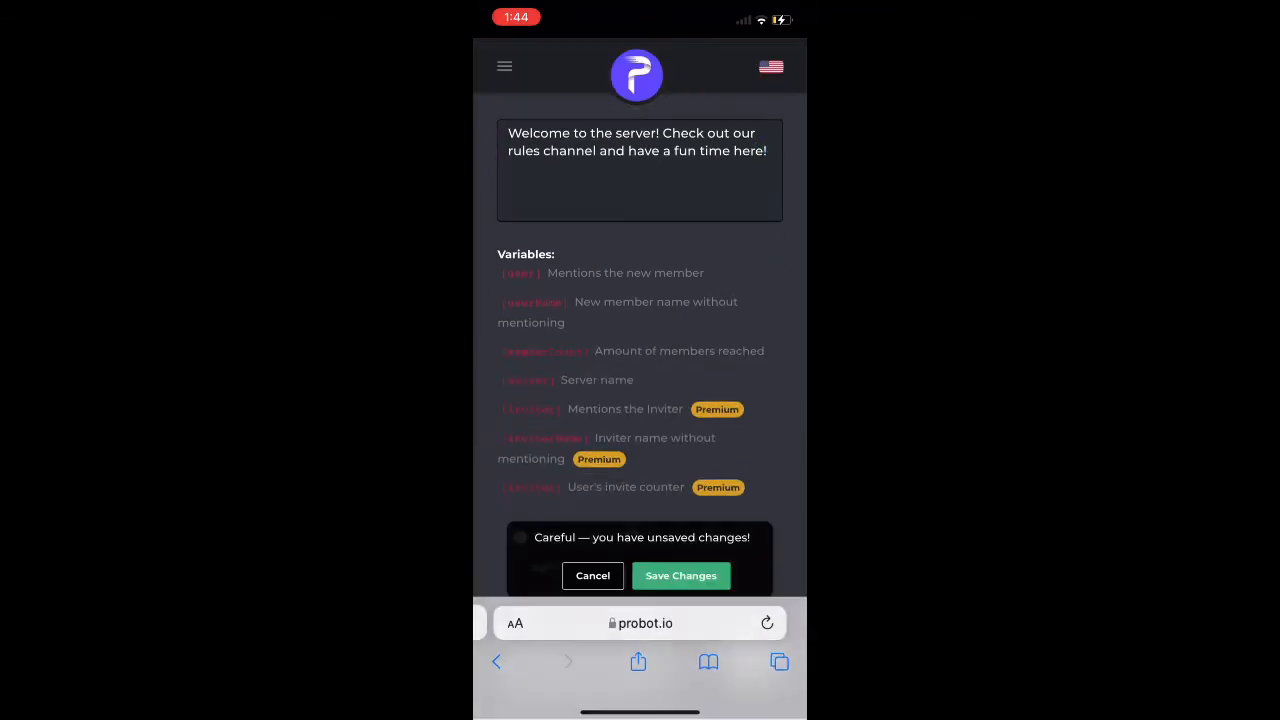
- Insert the [user] mention right after the word 'server' in the welcome message
{"action": "scroll", "scroll_direction": "down", "scroll_amount": 3}
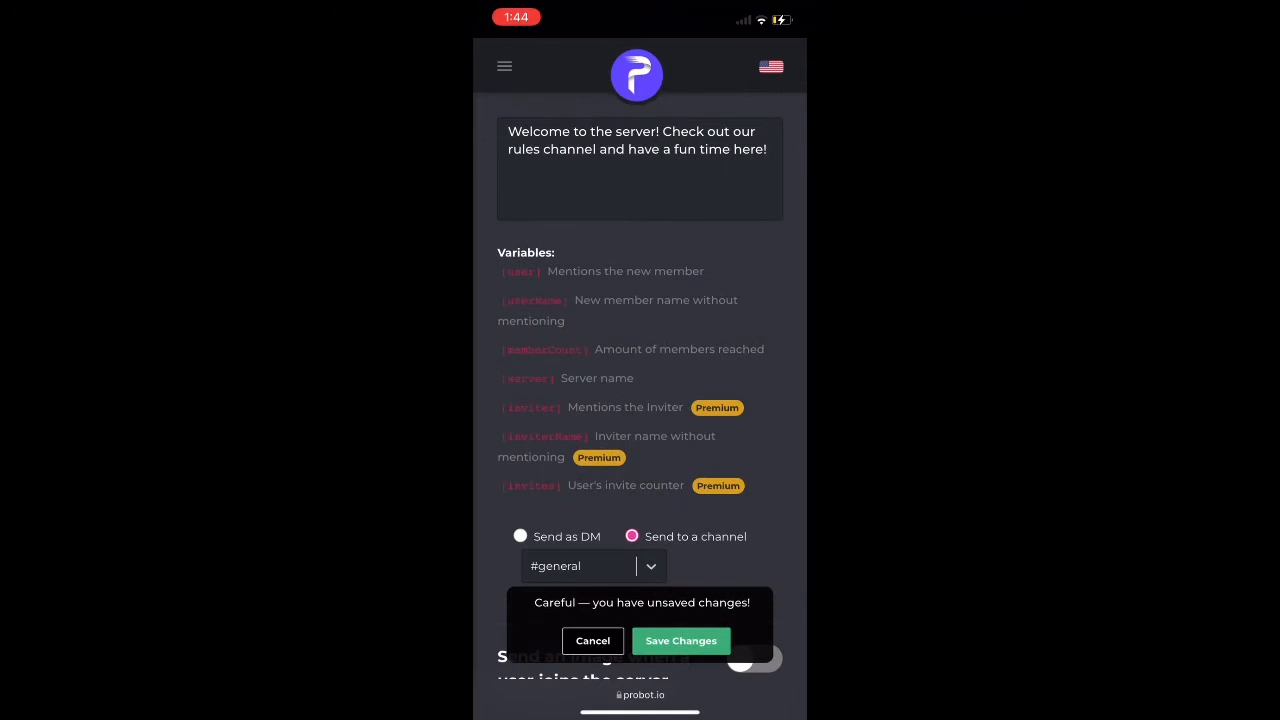
{"action": "left_click", "coordinate": [640, 170]}
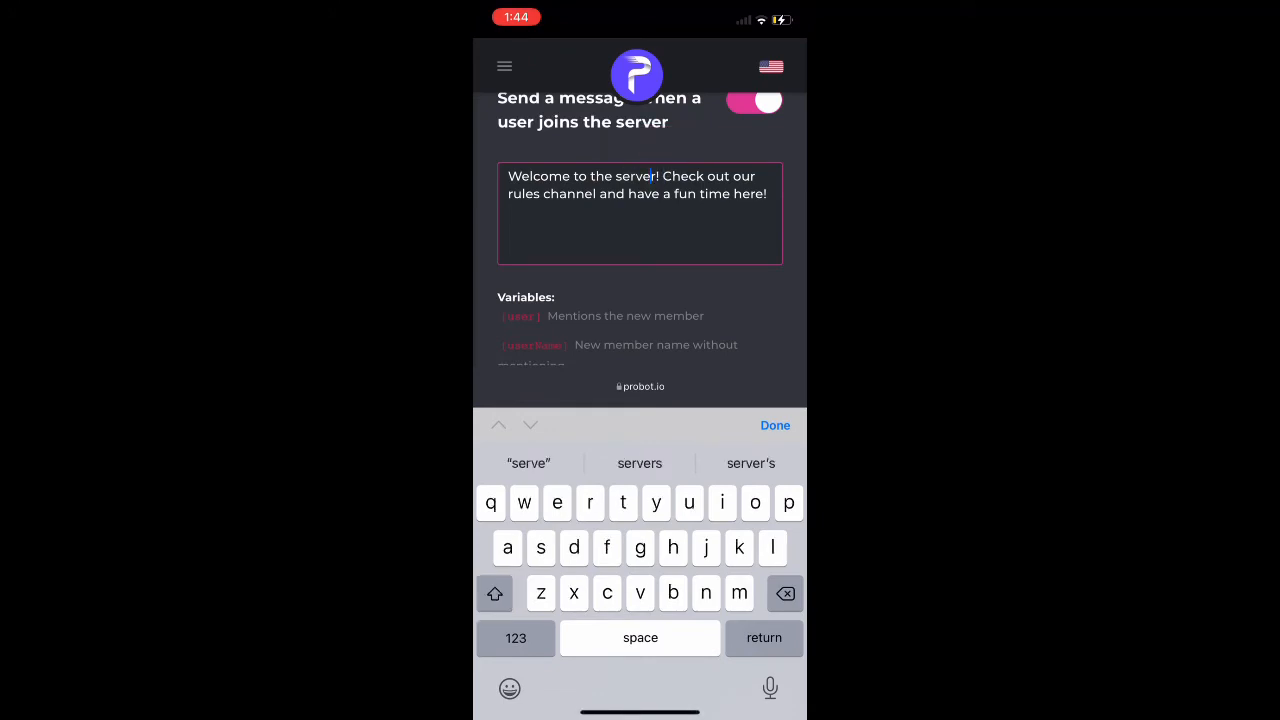
{"action": "left_click", "coordinate": [652, 176]}
{"action": "type", "text": " ["}
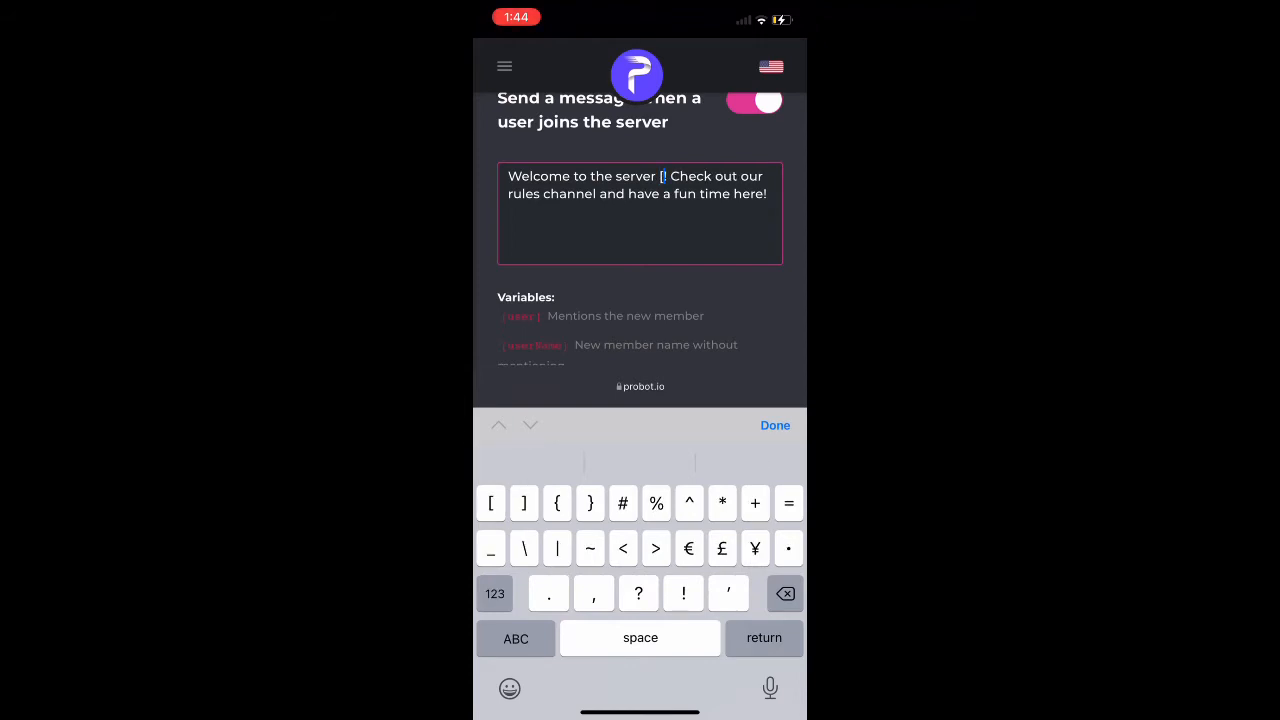
{"action": "left_click", "coordinate": [494, 592]}
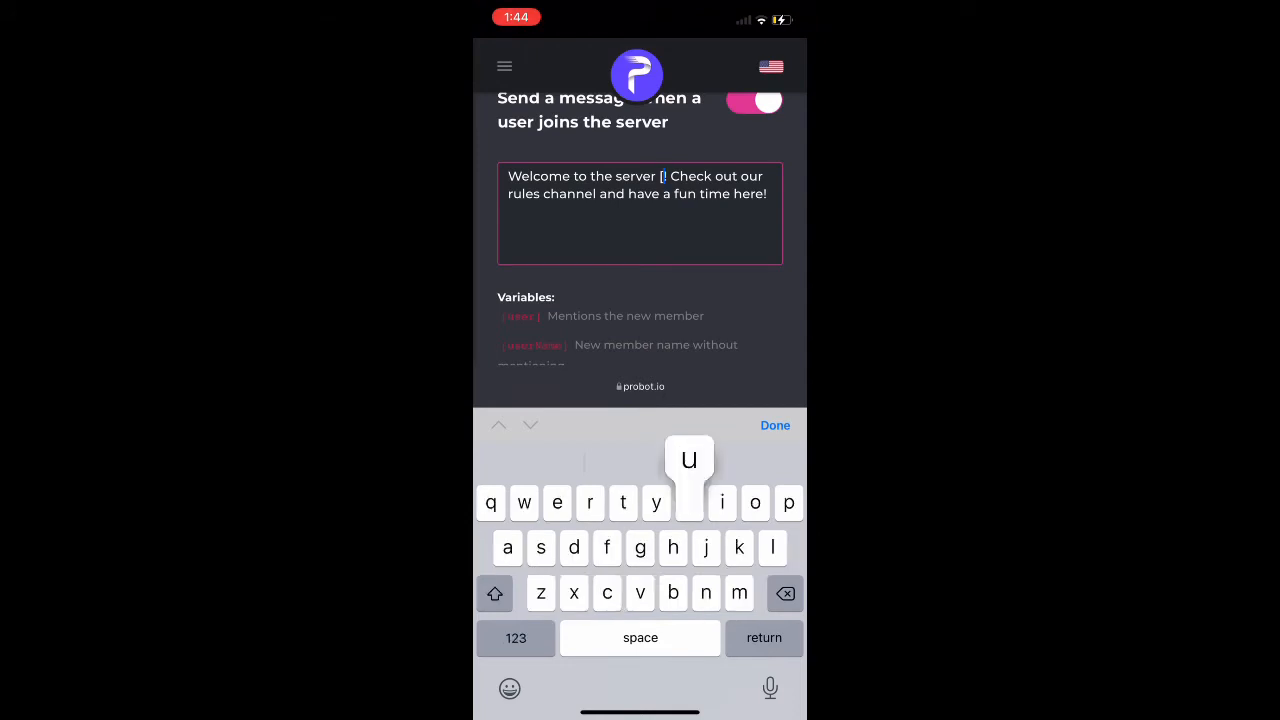
{"action": "type", "text": "user"}
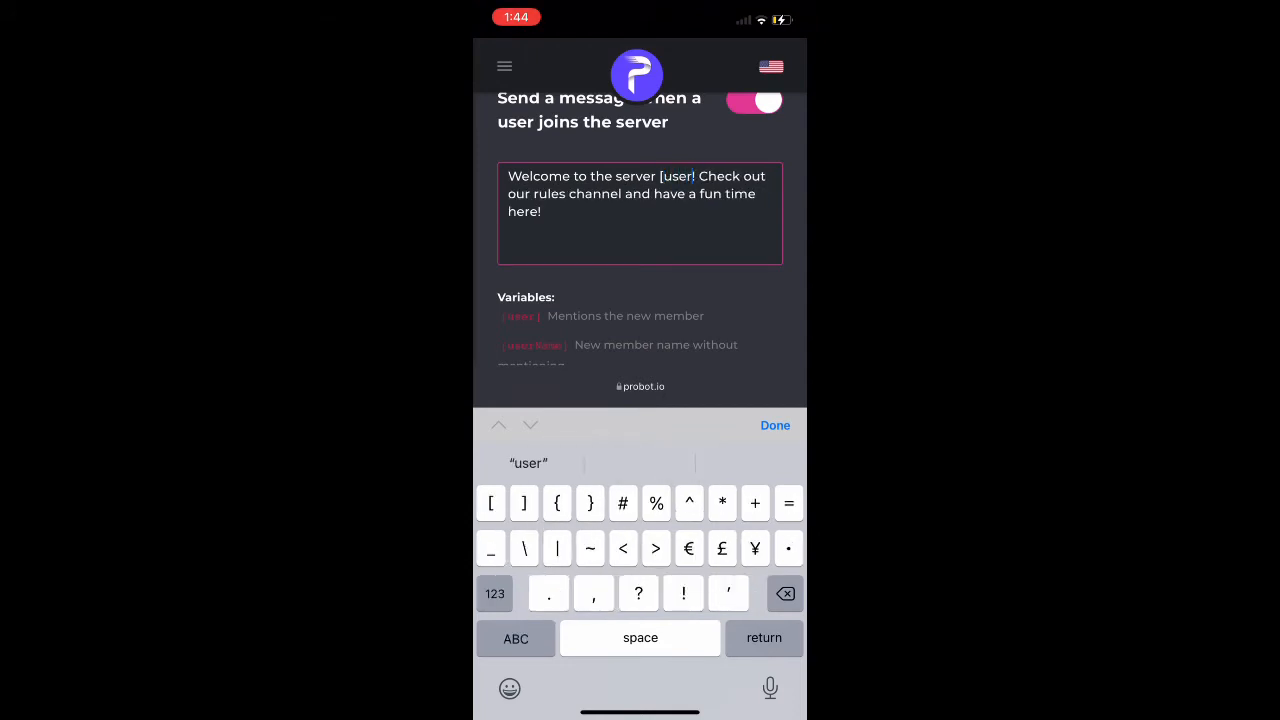
{"action": "left_click", "coordinate": [776, 424]}
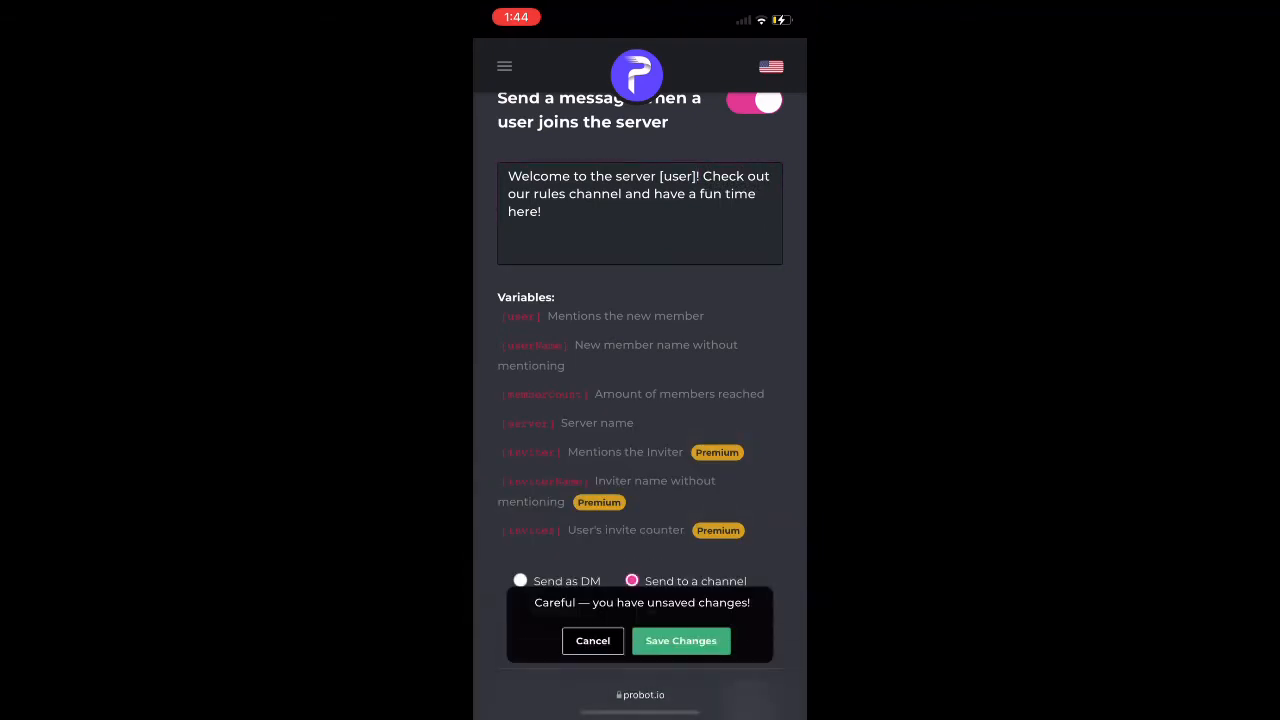
- Enable the join image sent to #general and reach its Background settings
{"action": "scroll", "scroll_direction": "down", "scroll_amount": 3}
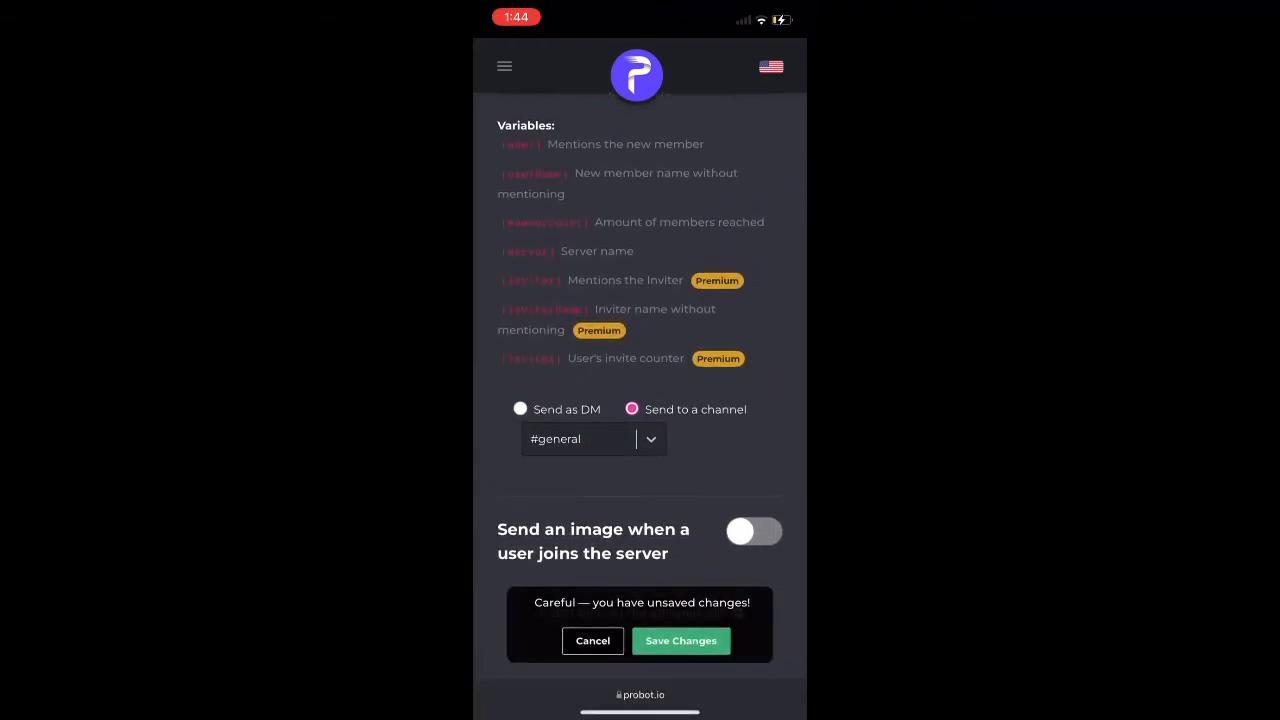
{"action": "scroll", "scroll_direction": "down", "scroll_amount": 3}
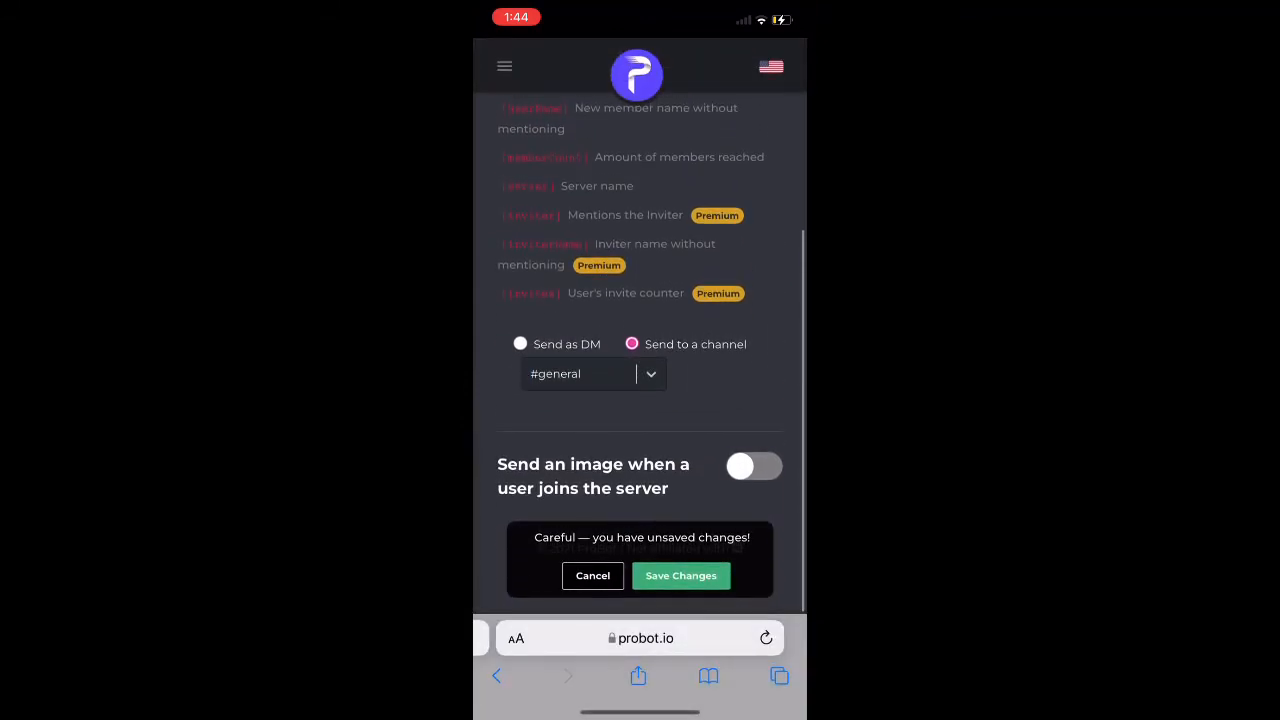
{"action": "left_click", "coordinate": [754, 466]}
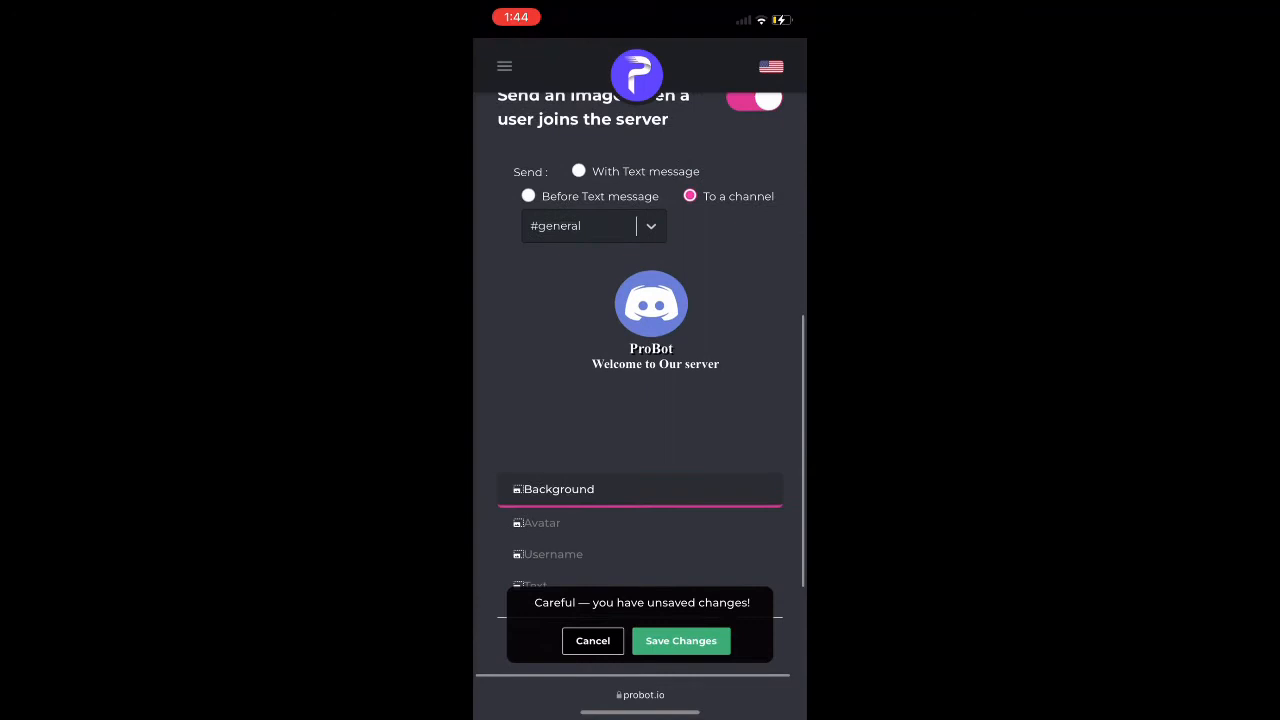
{"action": "scroll", "scroll_direction": "down", "scroll_amount": 3}
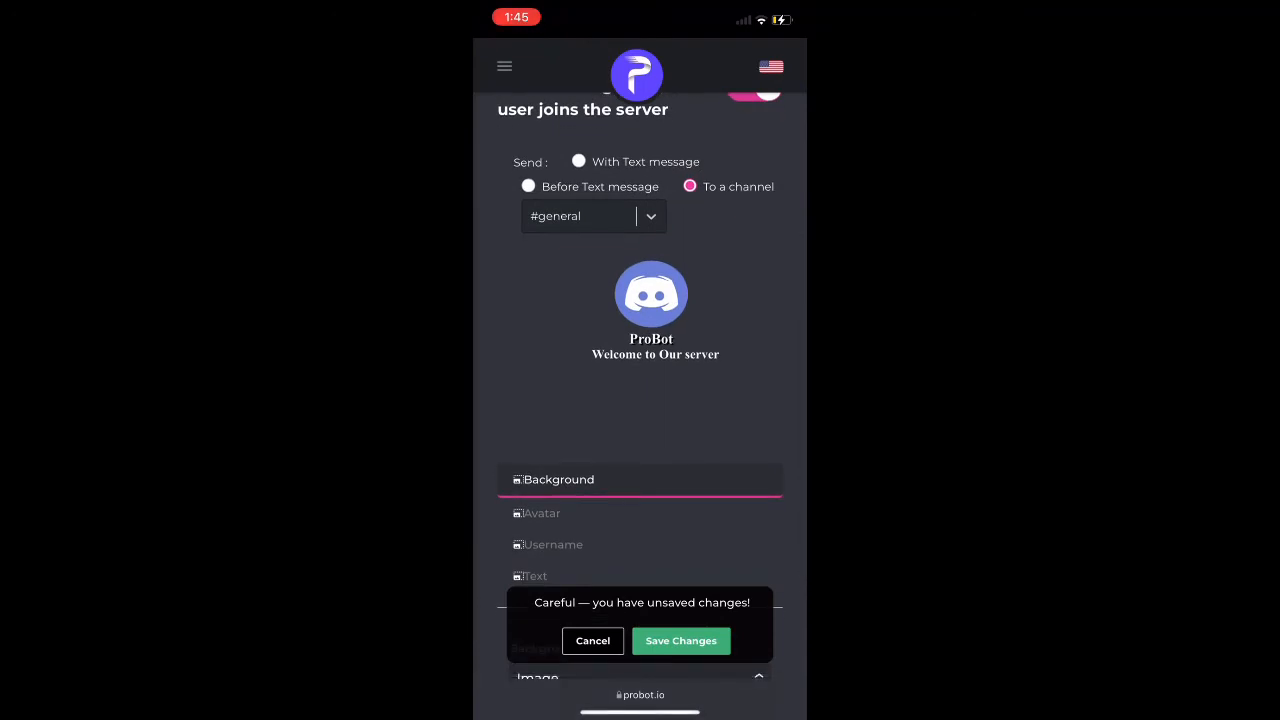
{"action": "scroll", "scroll_direction": "down", "scroll_amount": 3}
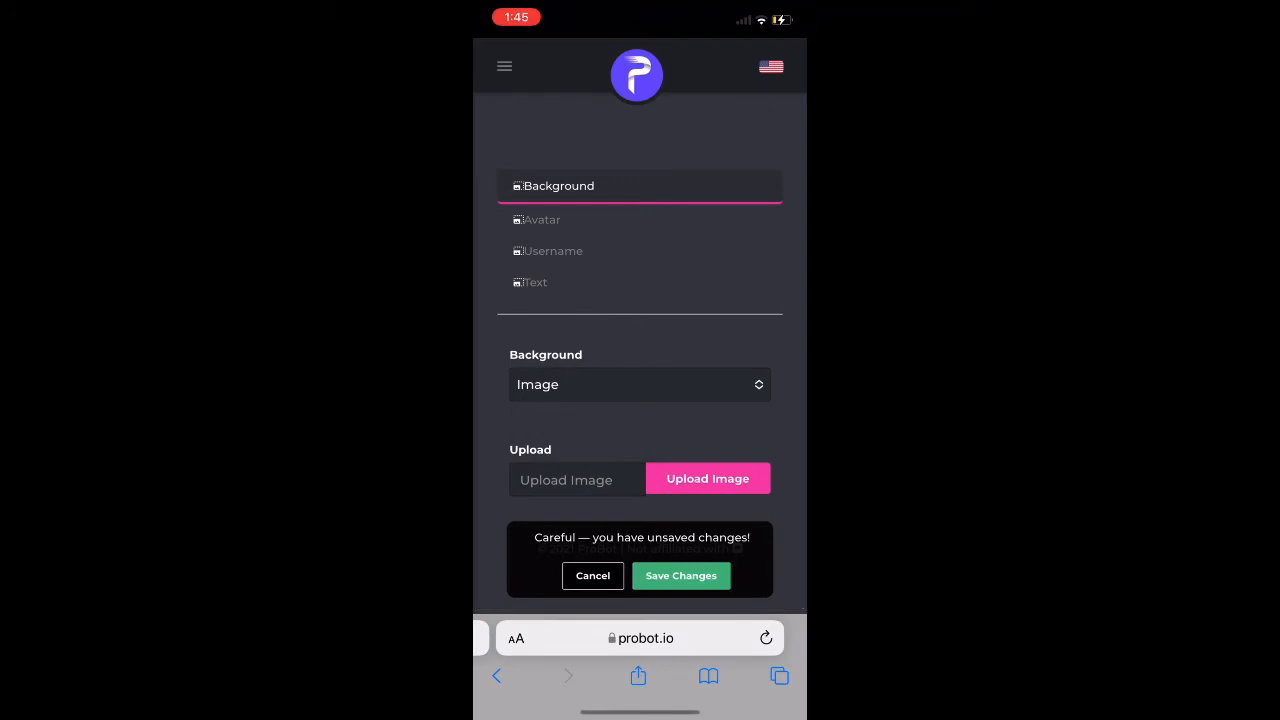
- Upload the sunset-over-clouds photo as the welcome card background and save the changes
{"action": "left_click", "coordinate": [708, 478]}
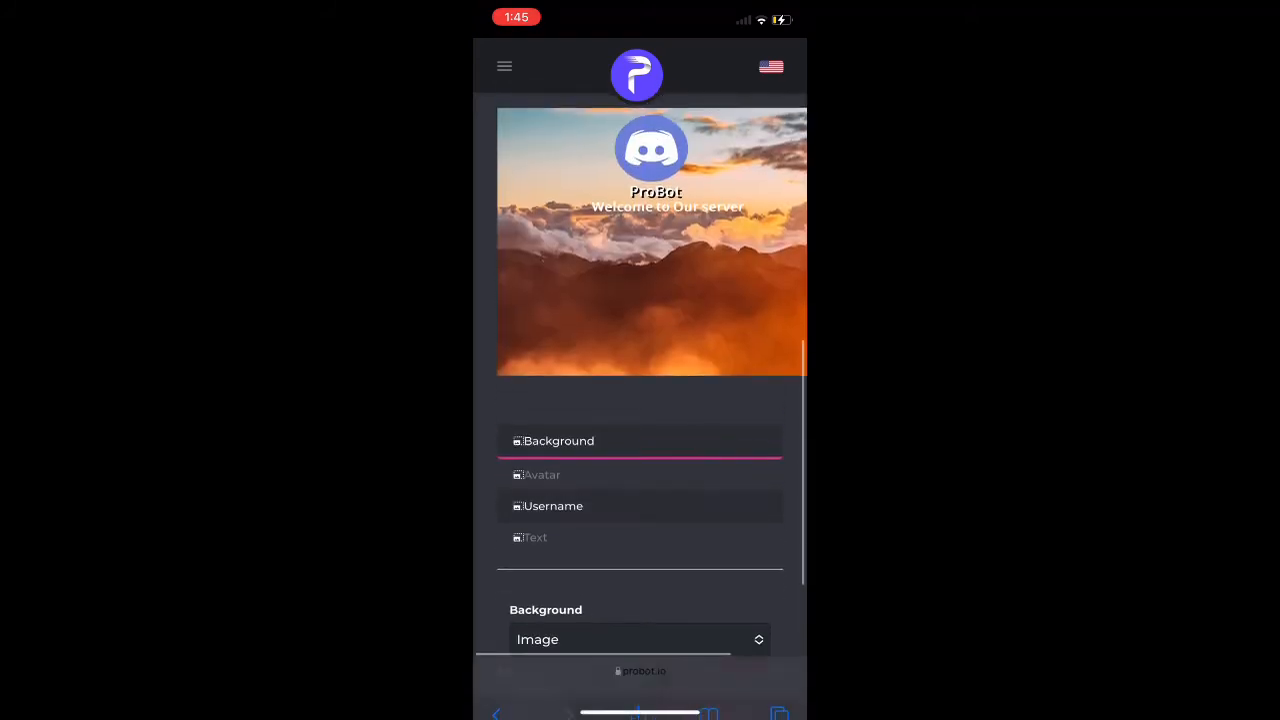
{"action": "scroll", "scroll_direction": "down", "scroll_amount": 3}
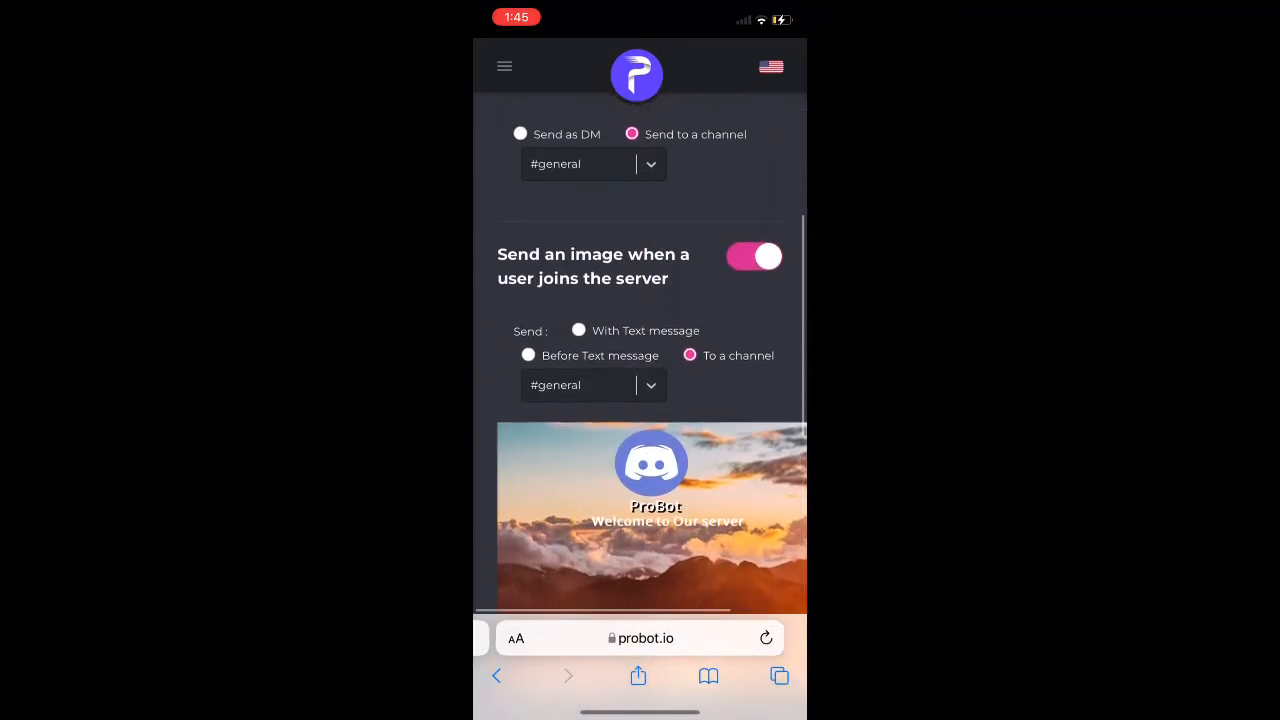
{"action": "scroll", "scroll_direction": "down", "scroll_amount": 3}
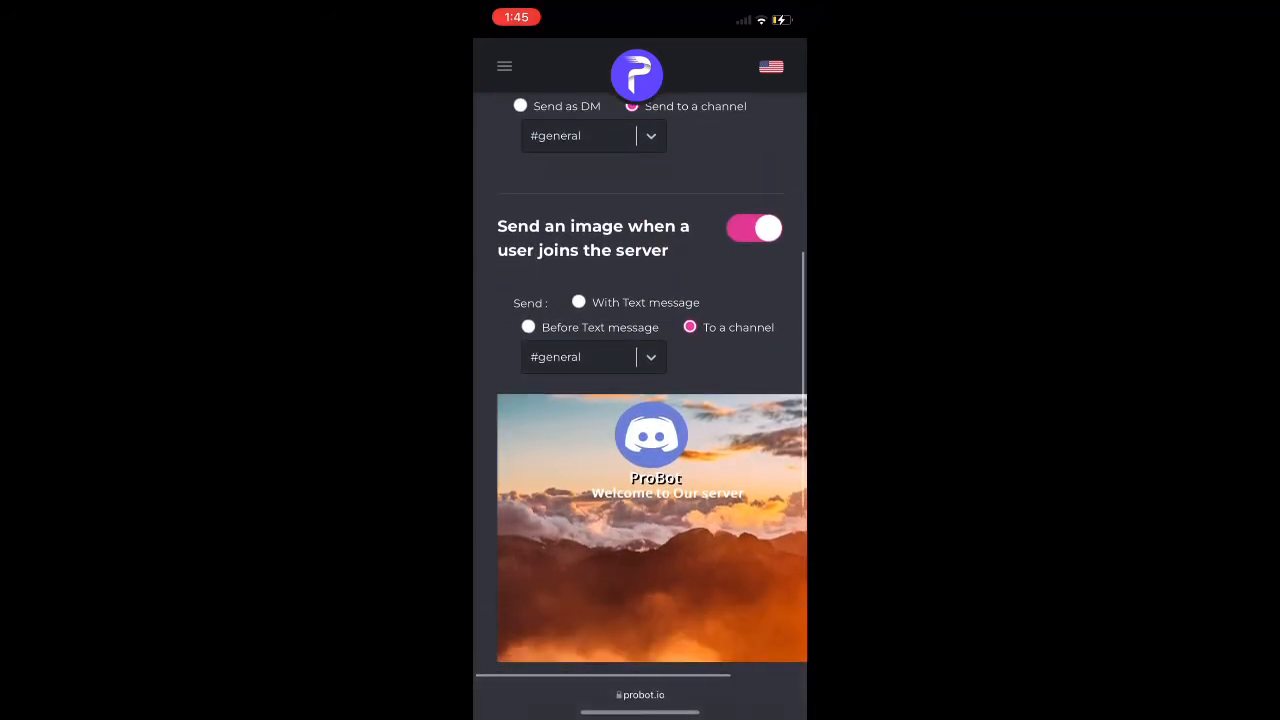
{"action": "left_click", "coordinate": [578, 302]}
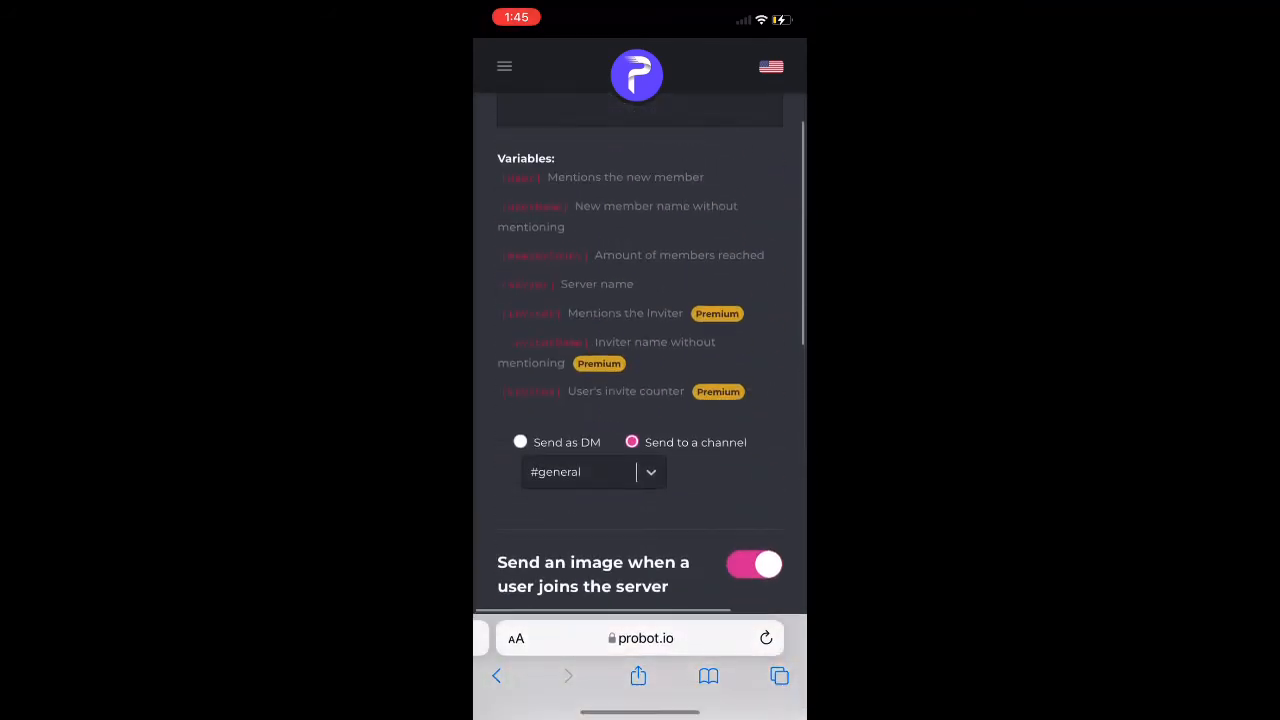
{"action": "left_click", "coordinate": [504, 66]}
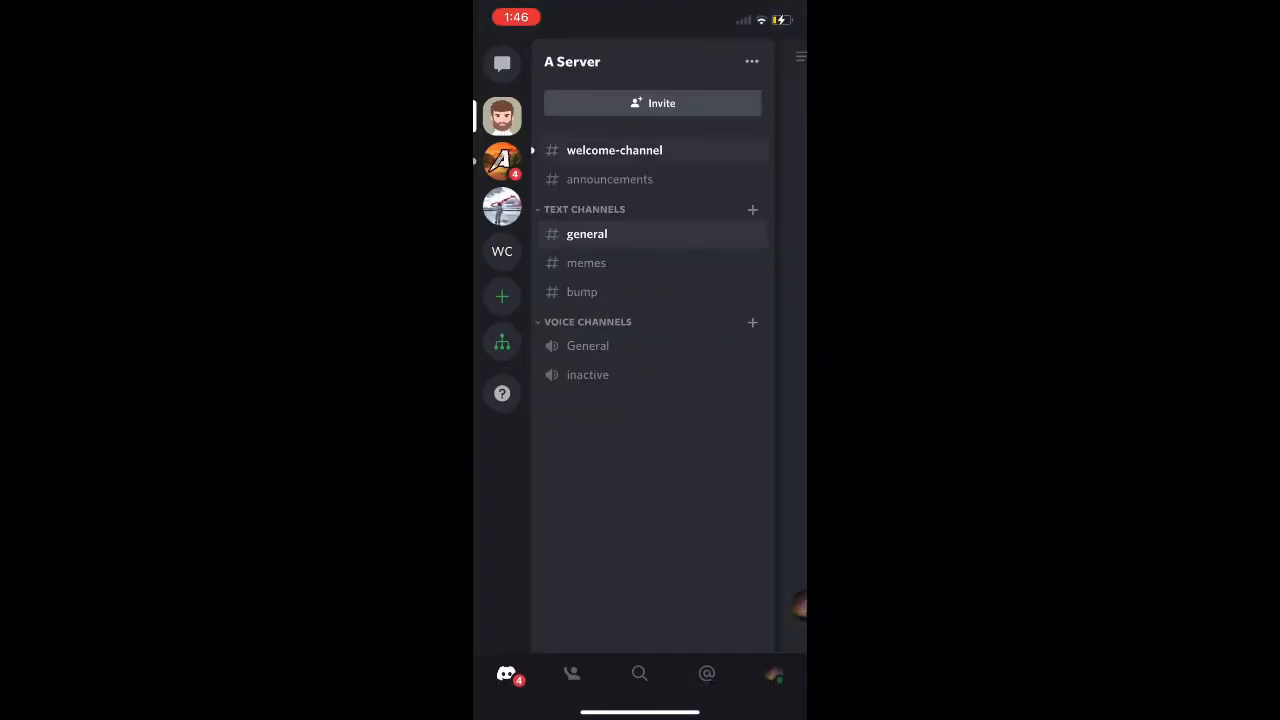
- Assign the 'bot' role to ProBot from its member settings in A Server
{"action": "left_click", "coordinate": [614, 150]}
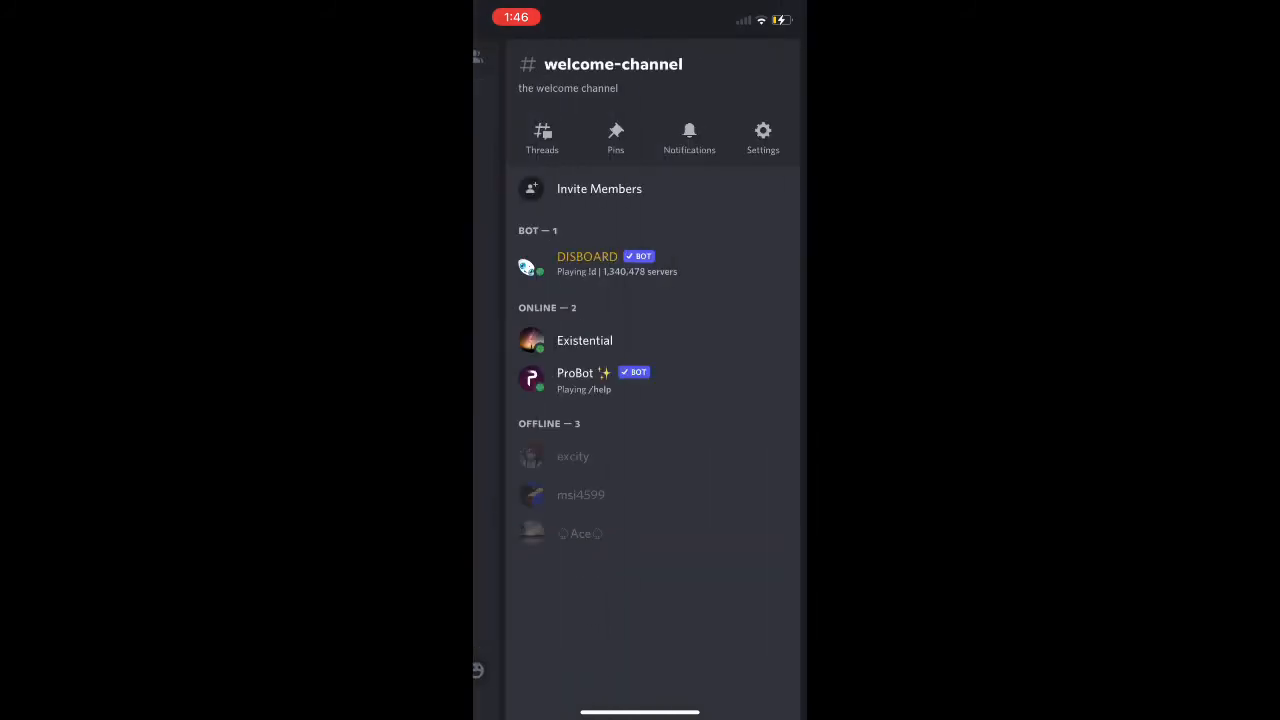
{"action": "left_click", "coordinate": [576, 380]}
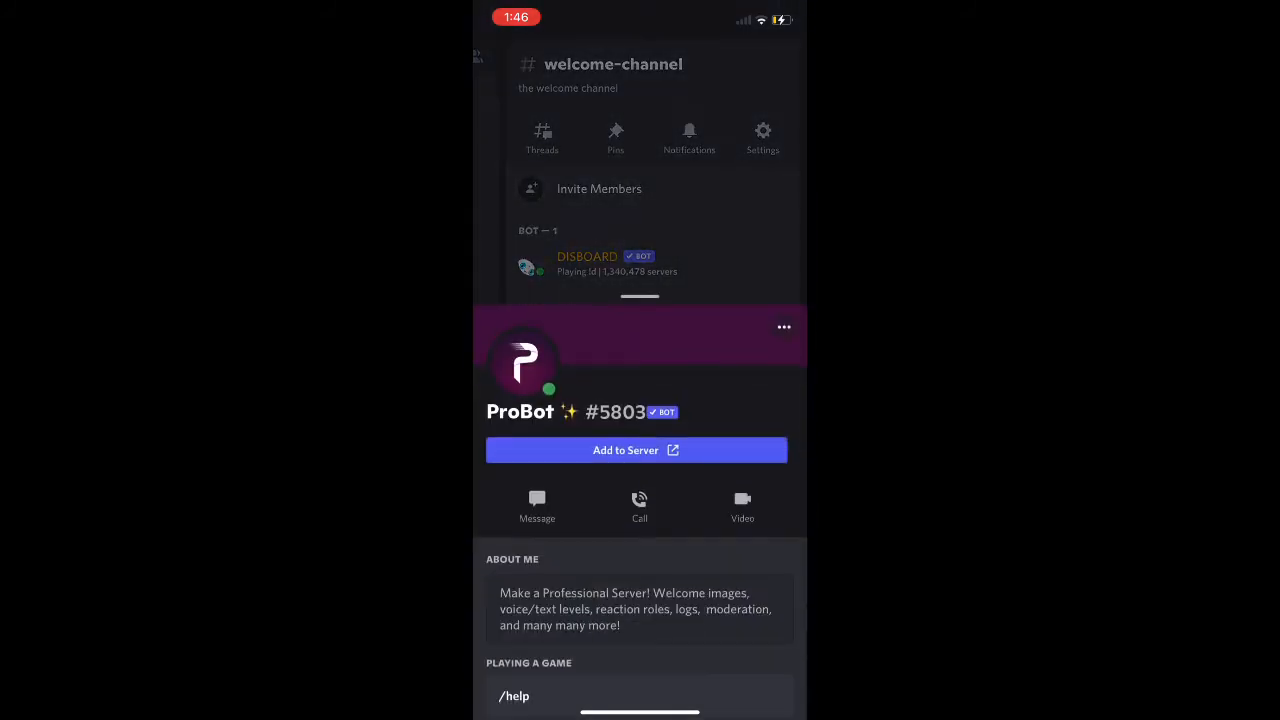
{"action": "left_click", "coordinate": [784, 328]}
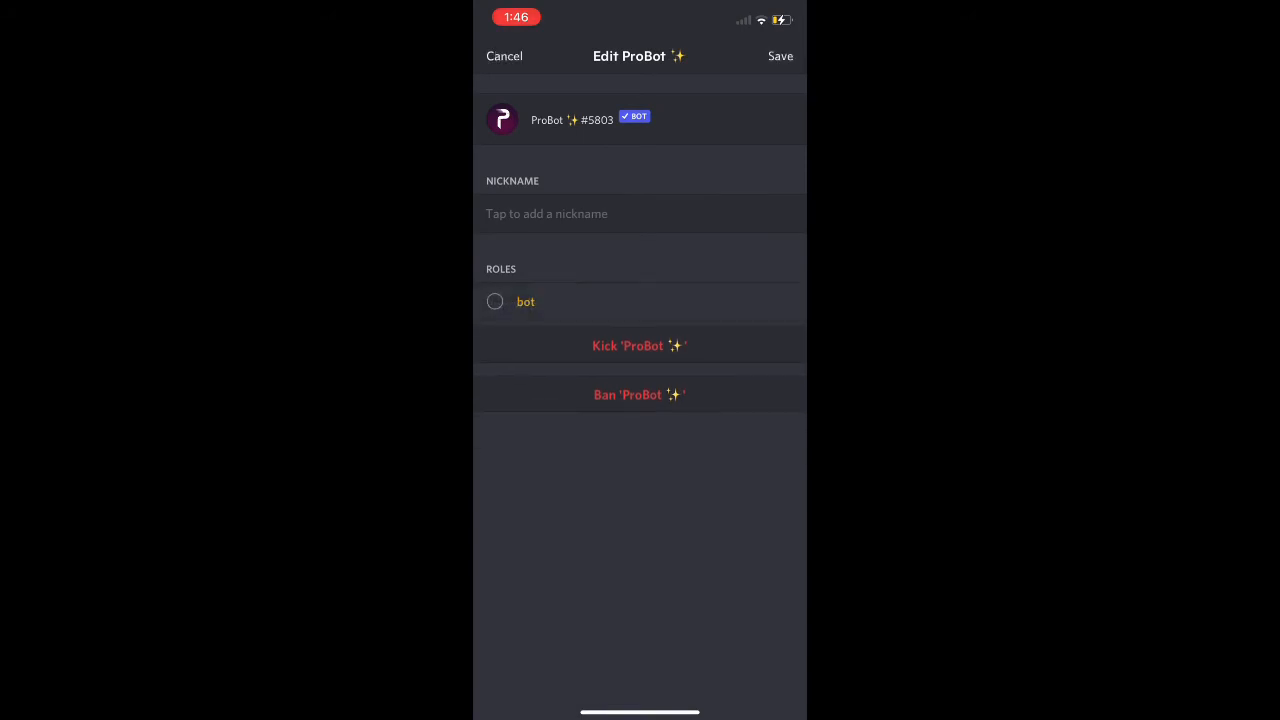
{"action": "left_click", "coordinate": [524, 300]}
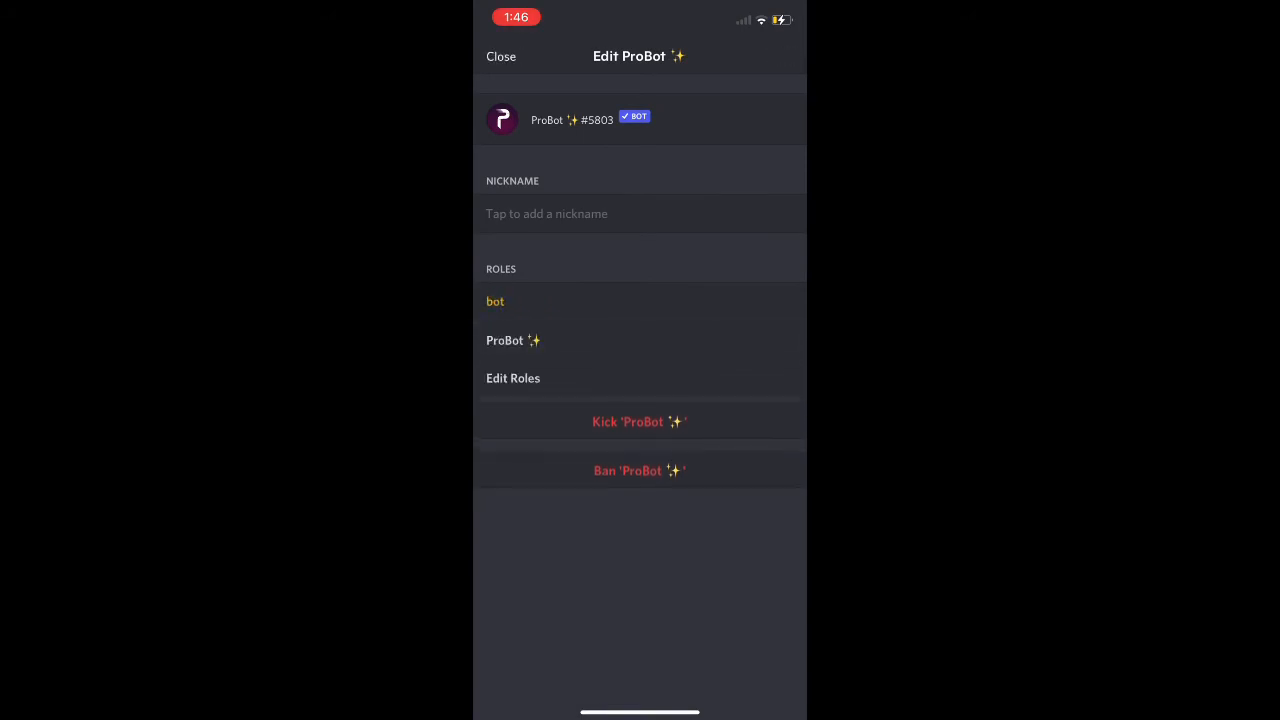
{"action": "left_click", "coordinate": [500, 56]}
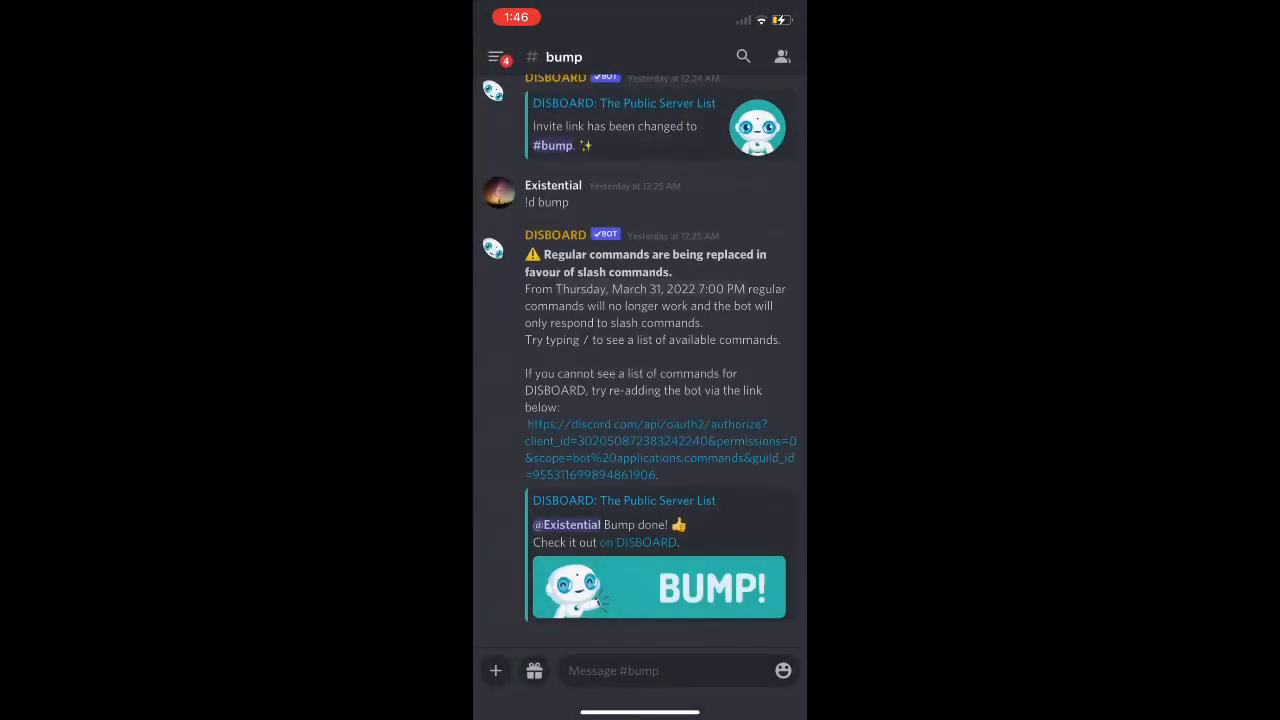
- Send /bump in #bump, then go back to the A Server channel list
{"action": "left_click", "coordinate": [640, 670]}
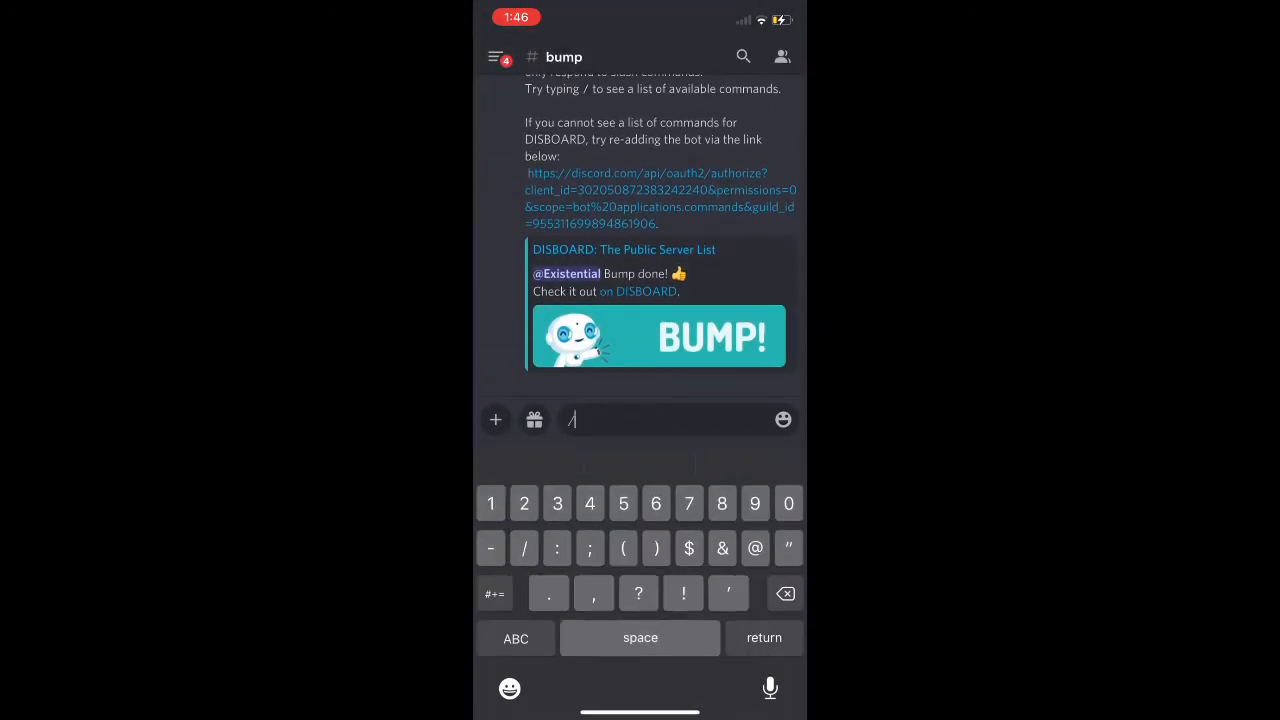
{"action": "type", "text": "bump"}
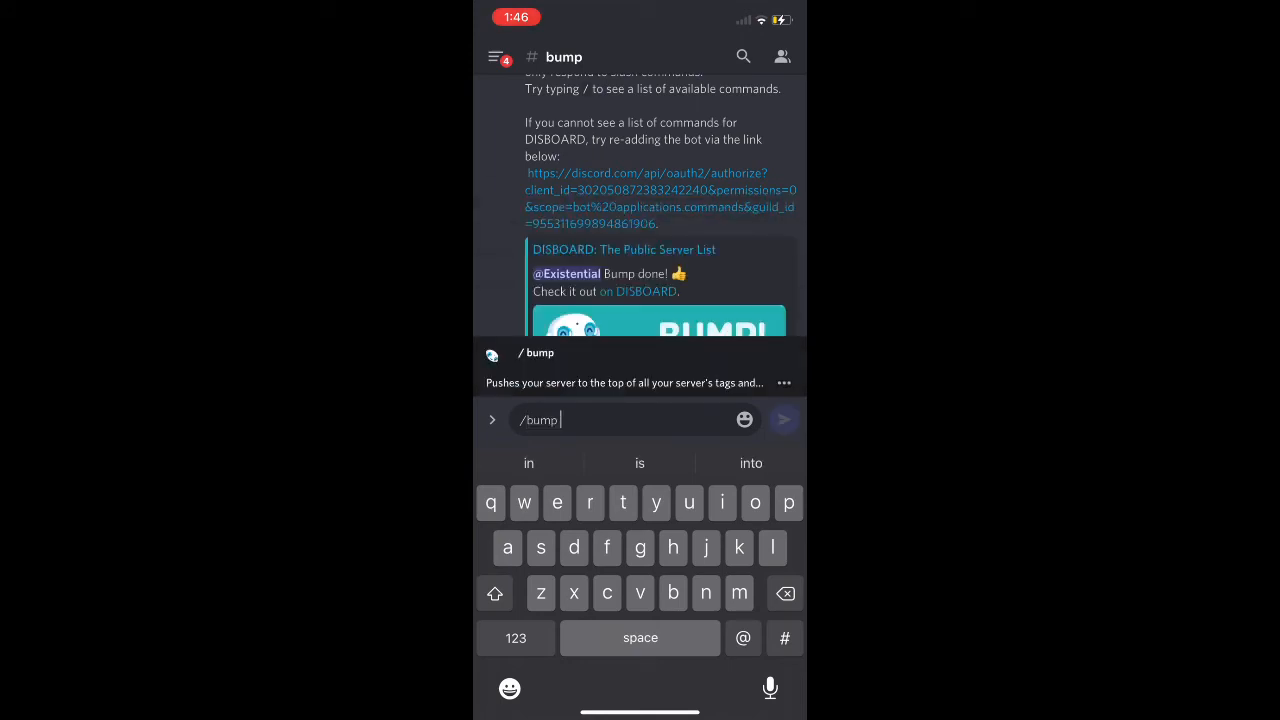
{"action": "left_click", "coordinate": [492, 56]}
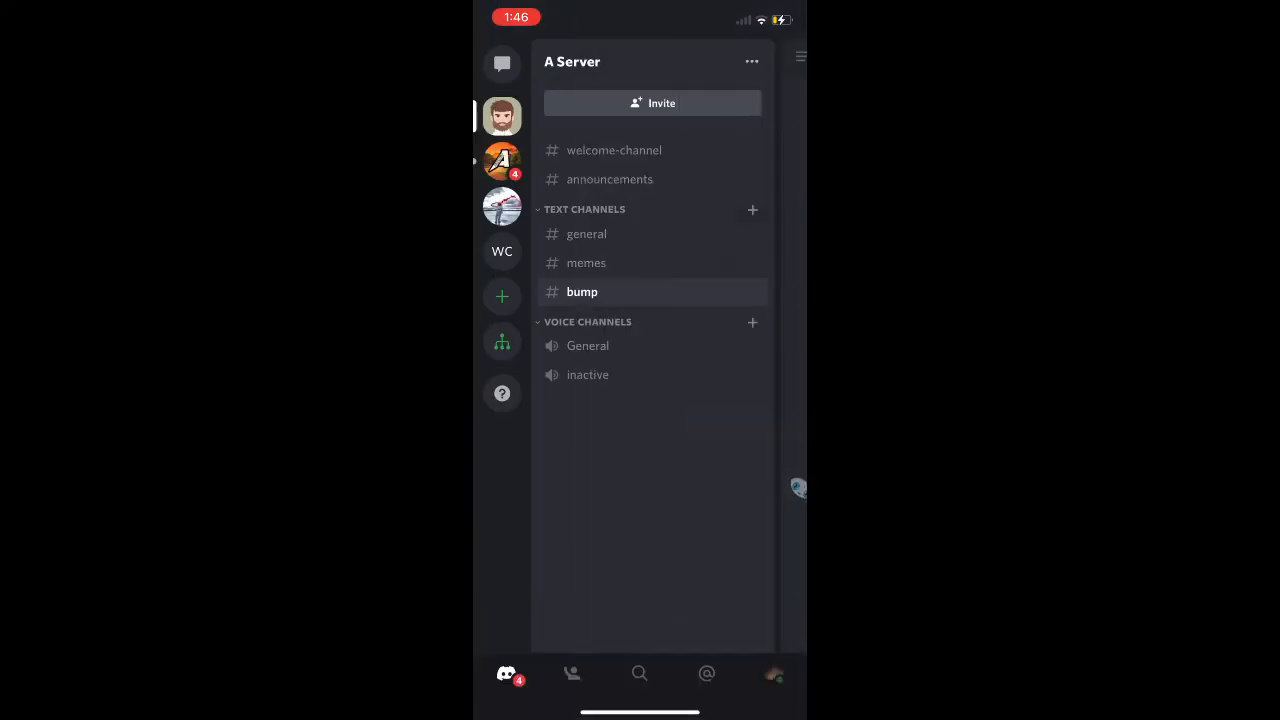
{"action": "left_click", "coordinate": [586, 232]}
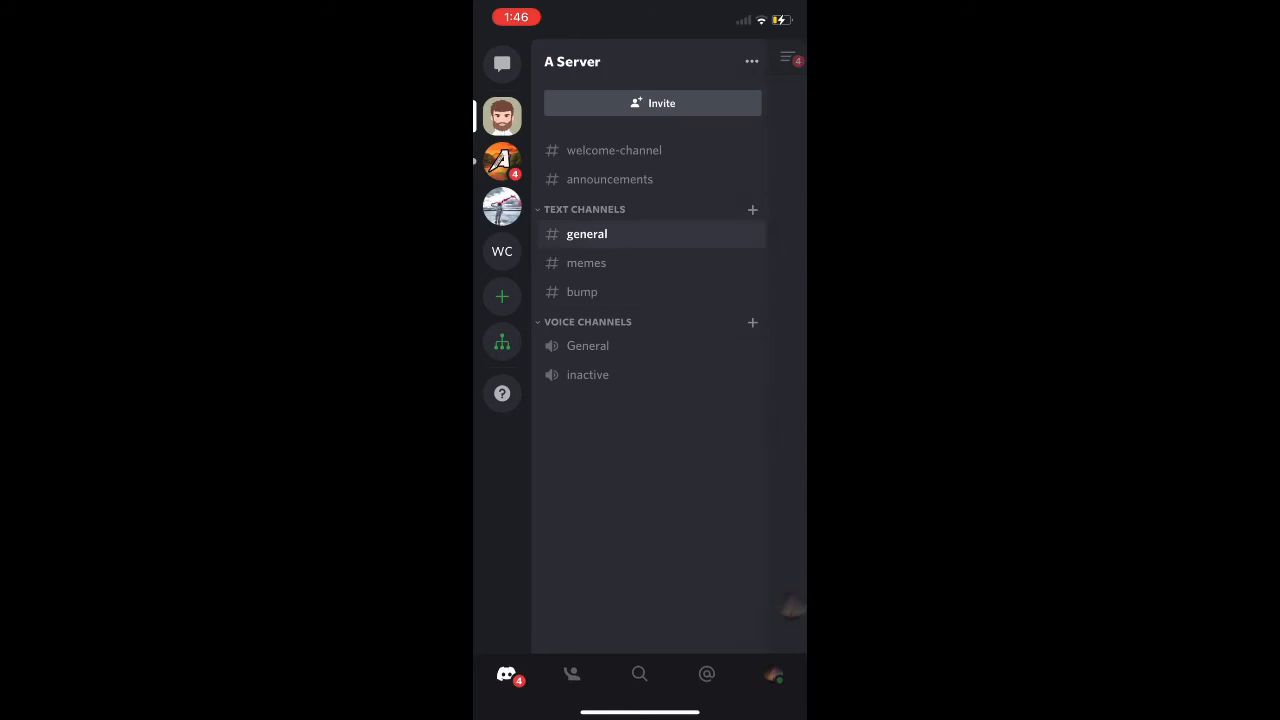
{"action": "left_click", "coordinate": [588, 232]}
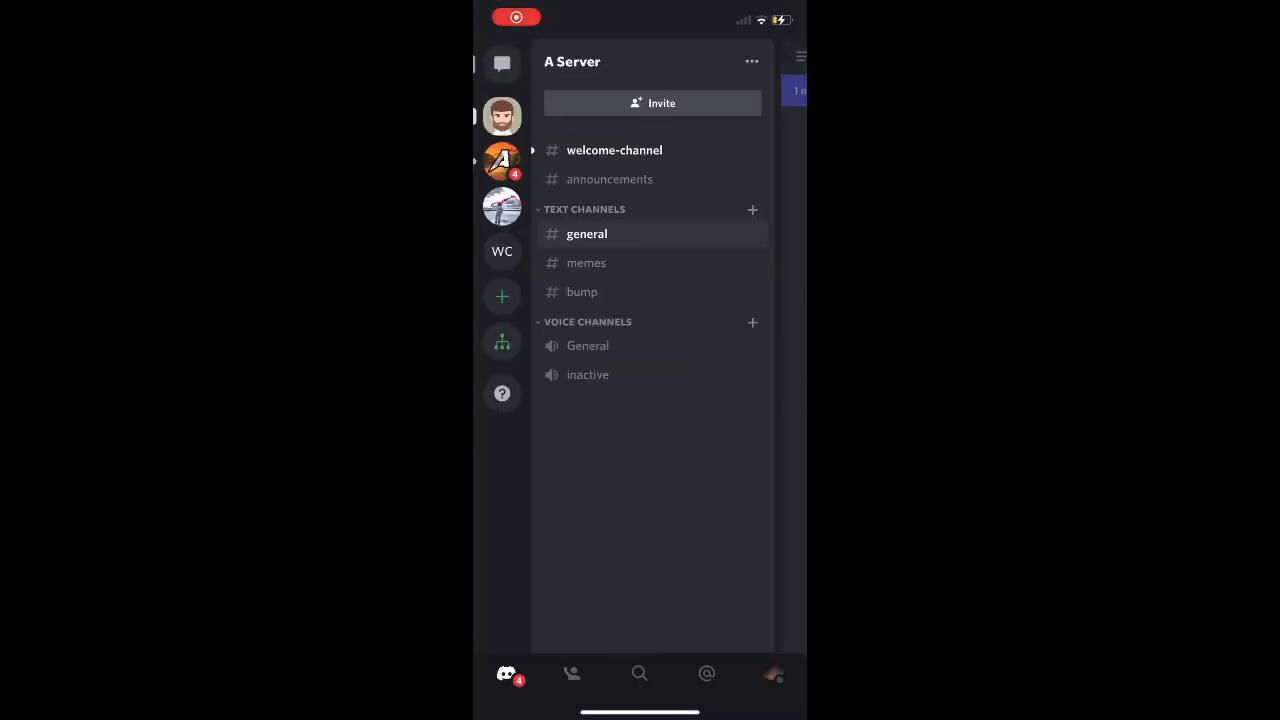
{"action": "left_click", "coordinate": [614, 150]}
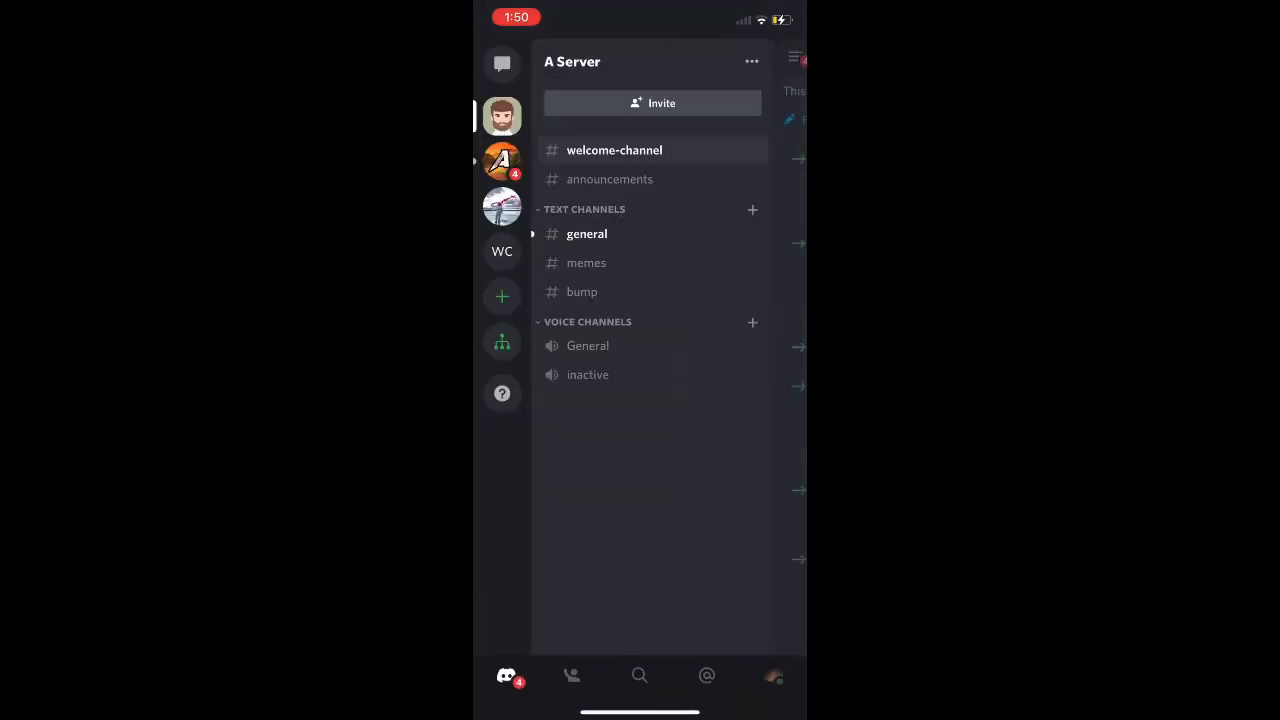
- View ProBot's welcome message with the sunset card in #general, then return to the channel list
{"action": "left_click", "coordinate": [588, 232]}
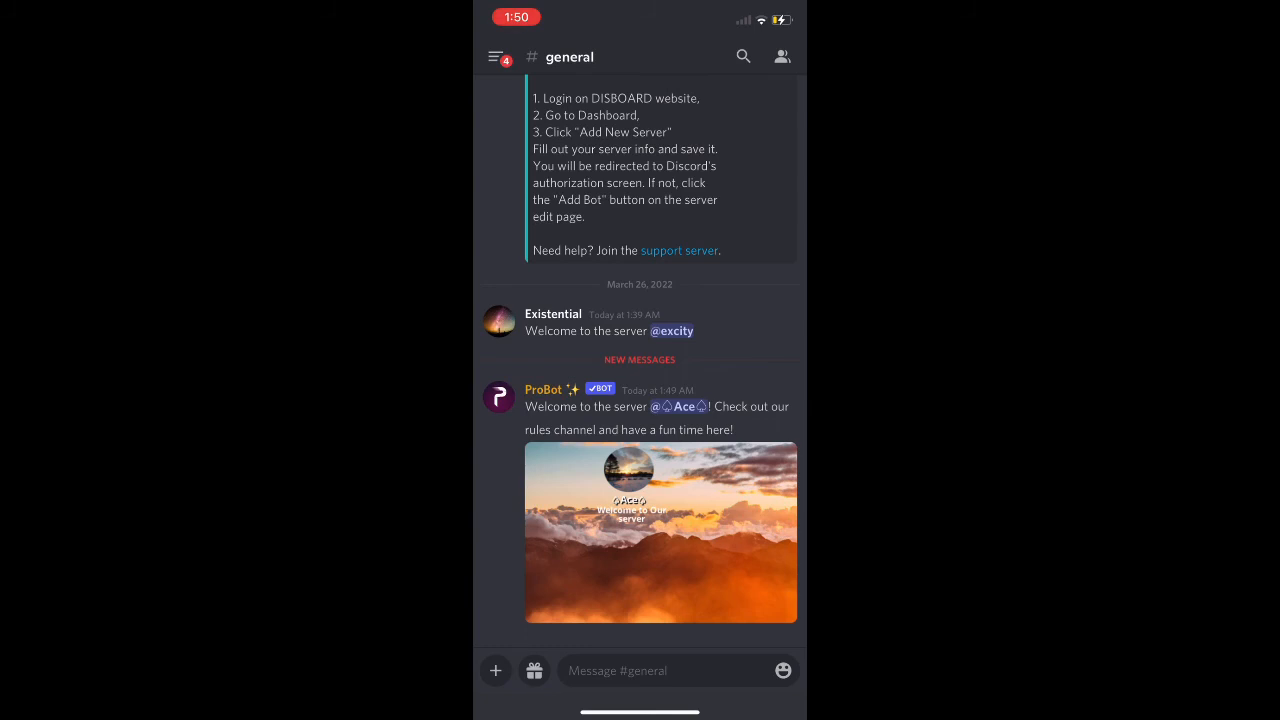
{"action": "left_click", "coordinate": [496, 56]}
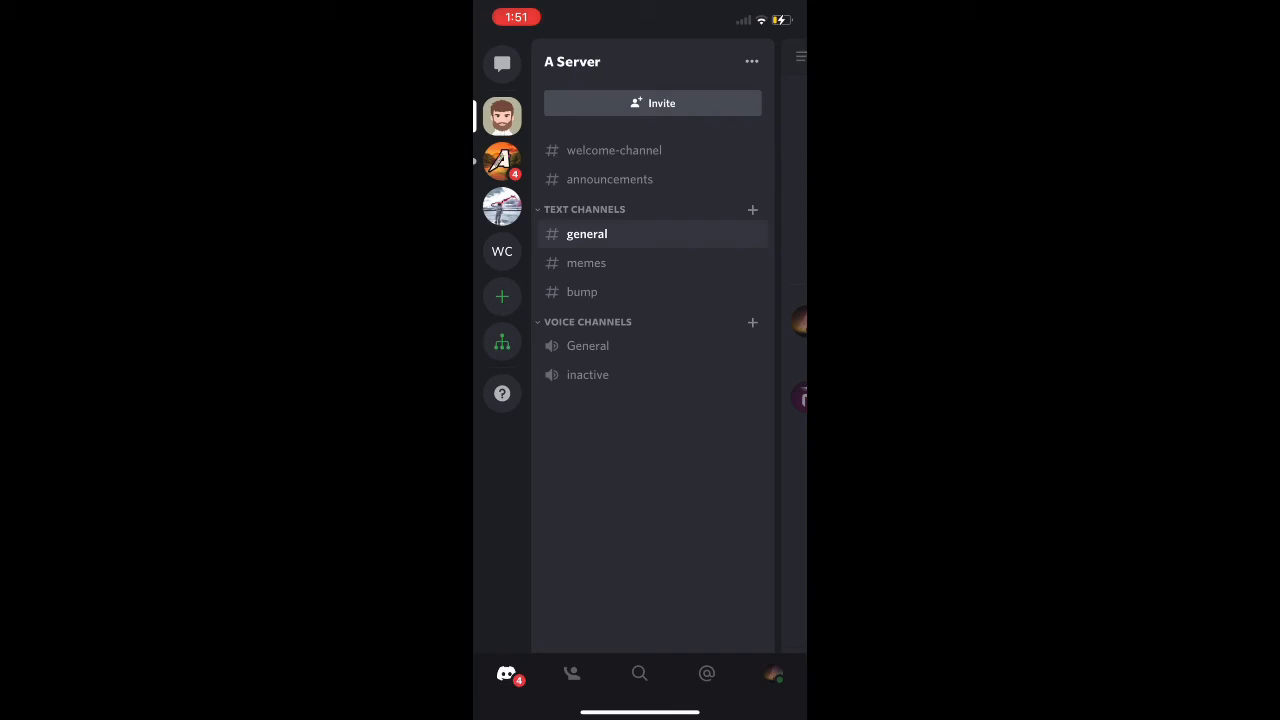
- Join General voice, then in #general run ProBot's /play with 'meme.' and view its queue reply
{"action": "left_click", "coordinate": [588, 344]}
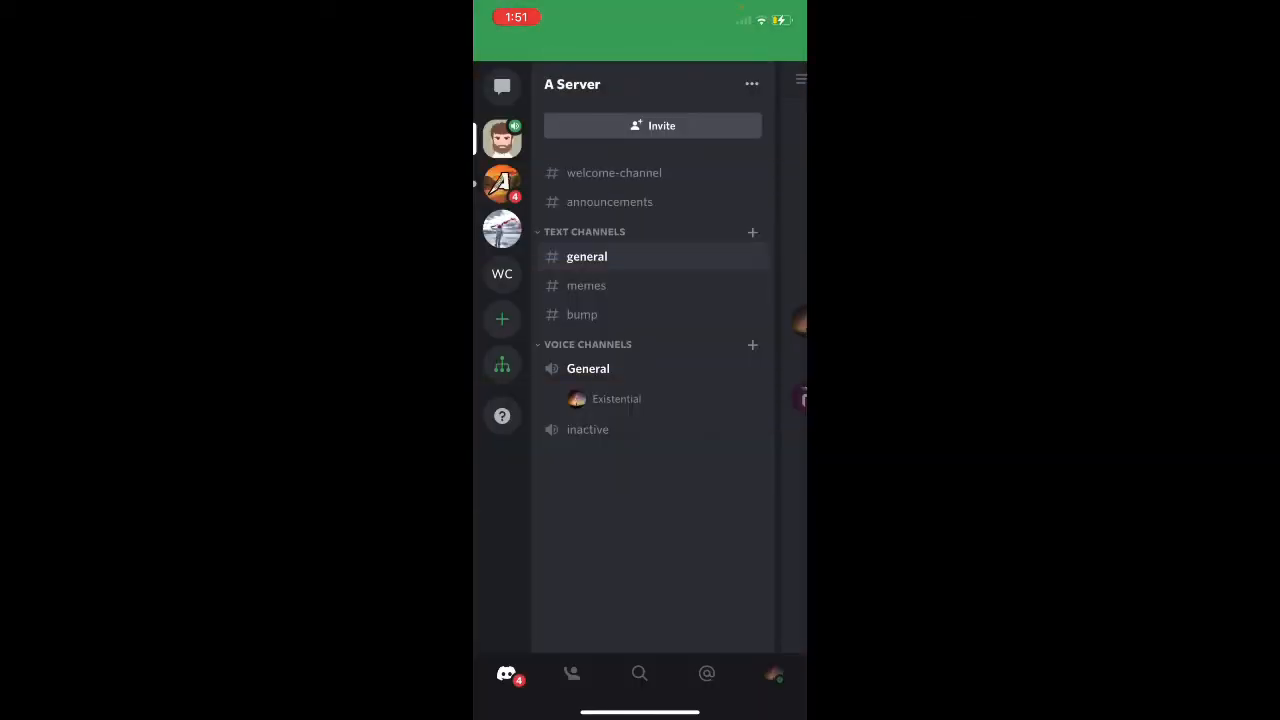
{"action": "left_click", "coordinate": [588, 368]}
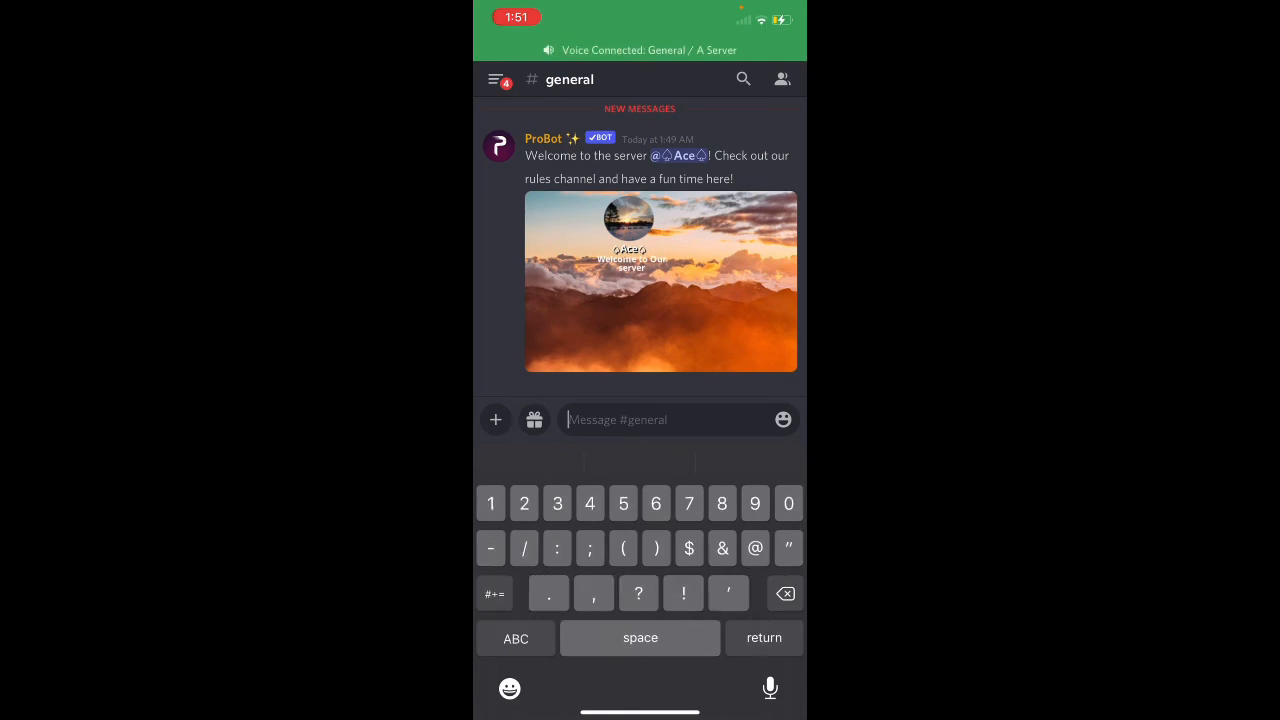
{"action": "type", "text": "/"}
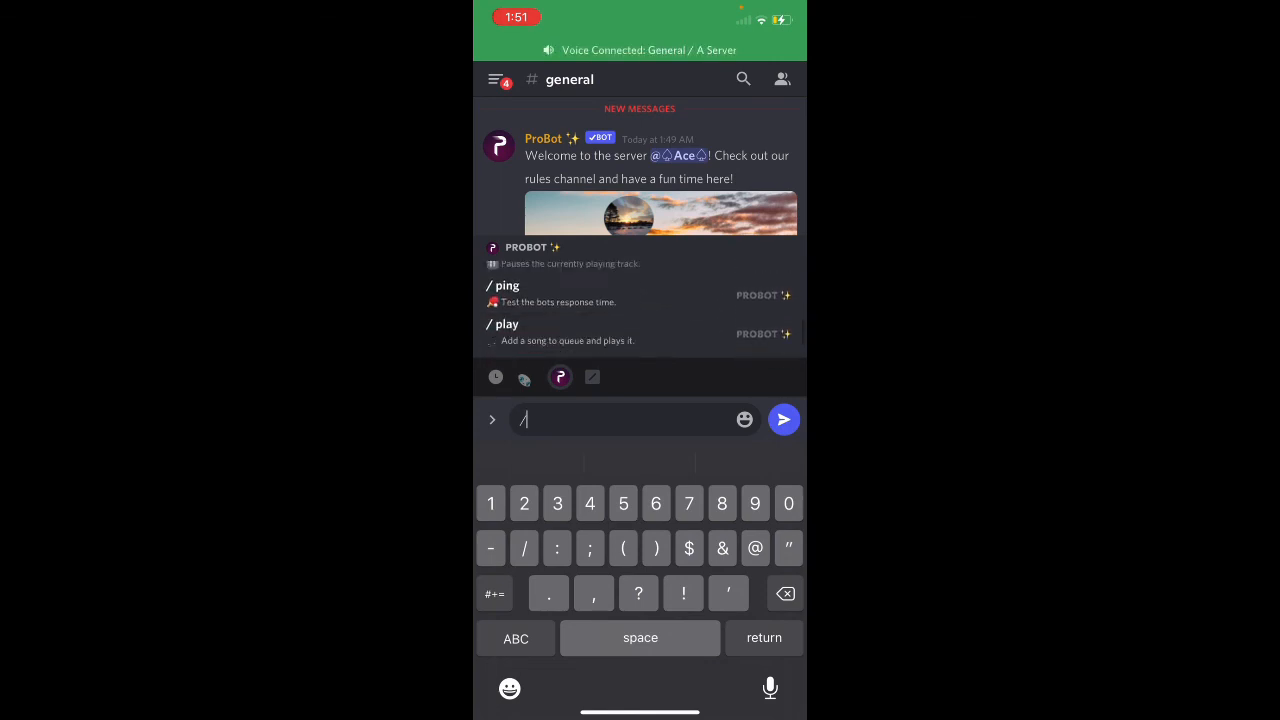
{"action": "left_click", "coordinate": [500, 324]}
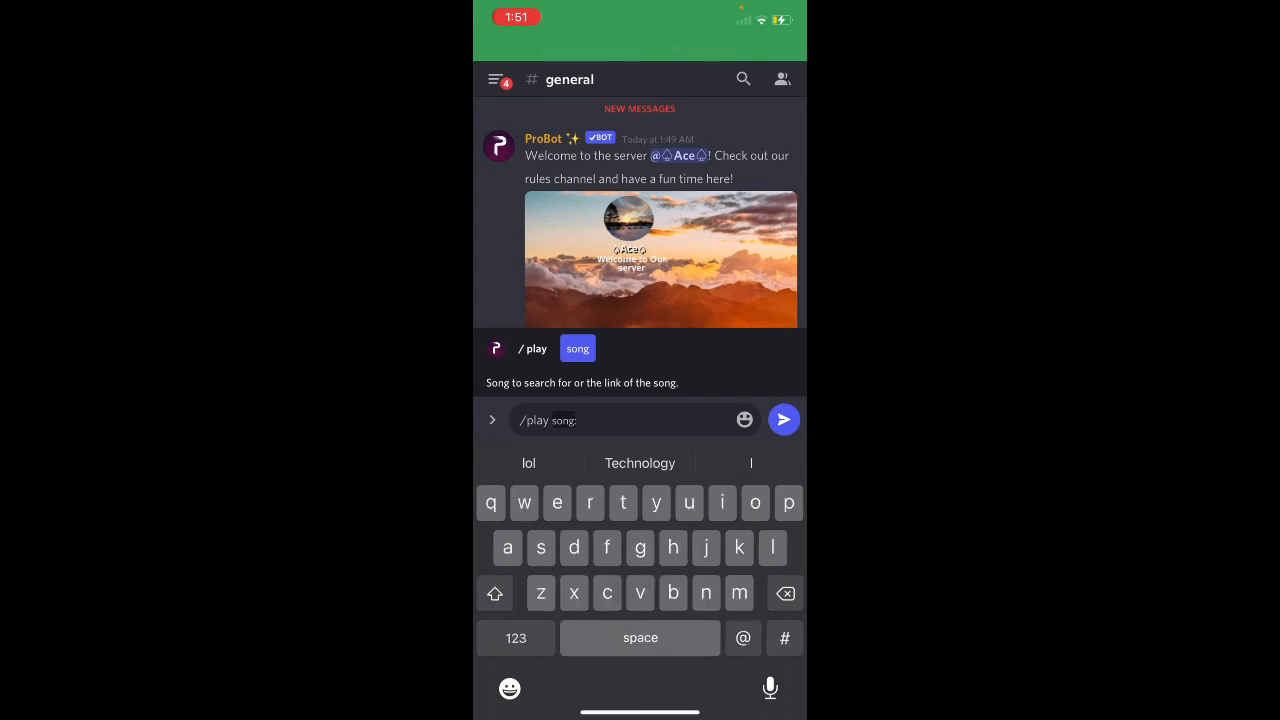
{"action": "type", "text": "meme."}
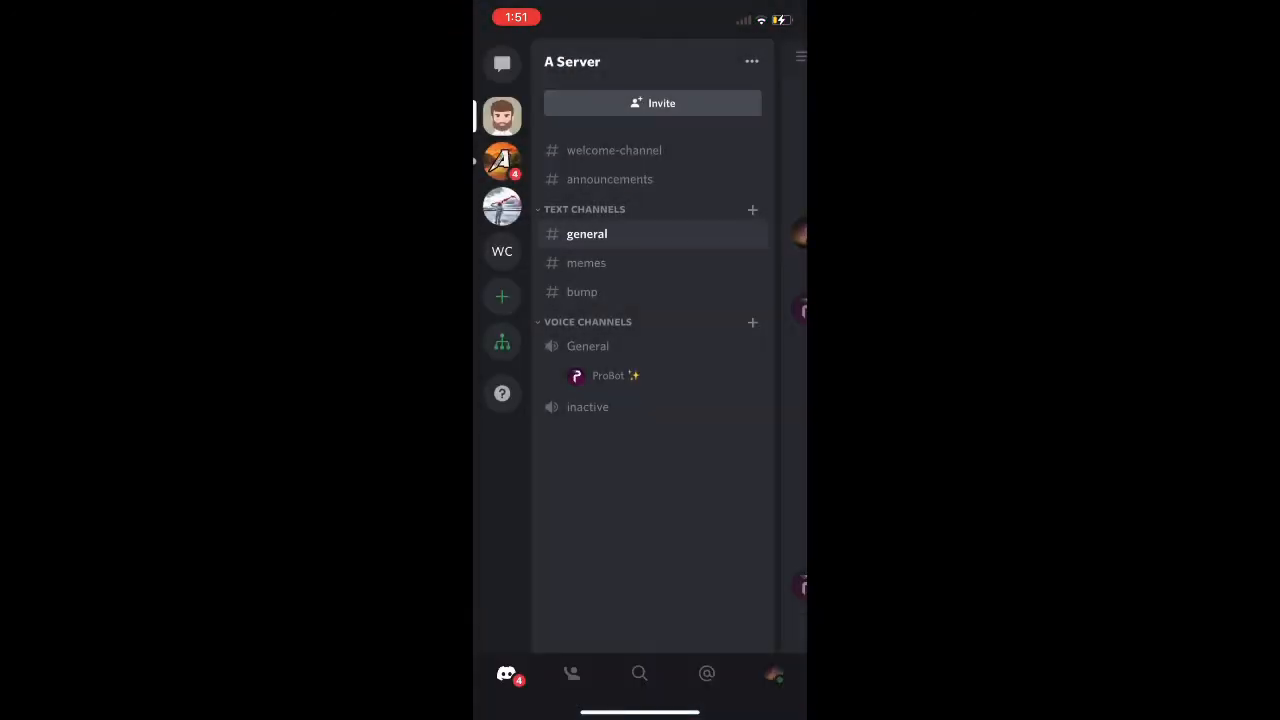
{"action": "left_click", "coordinate": [588, 232]}
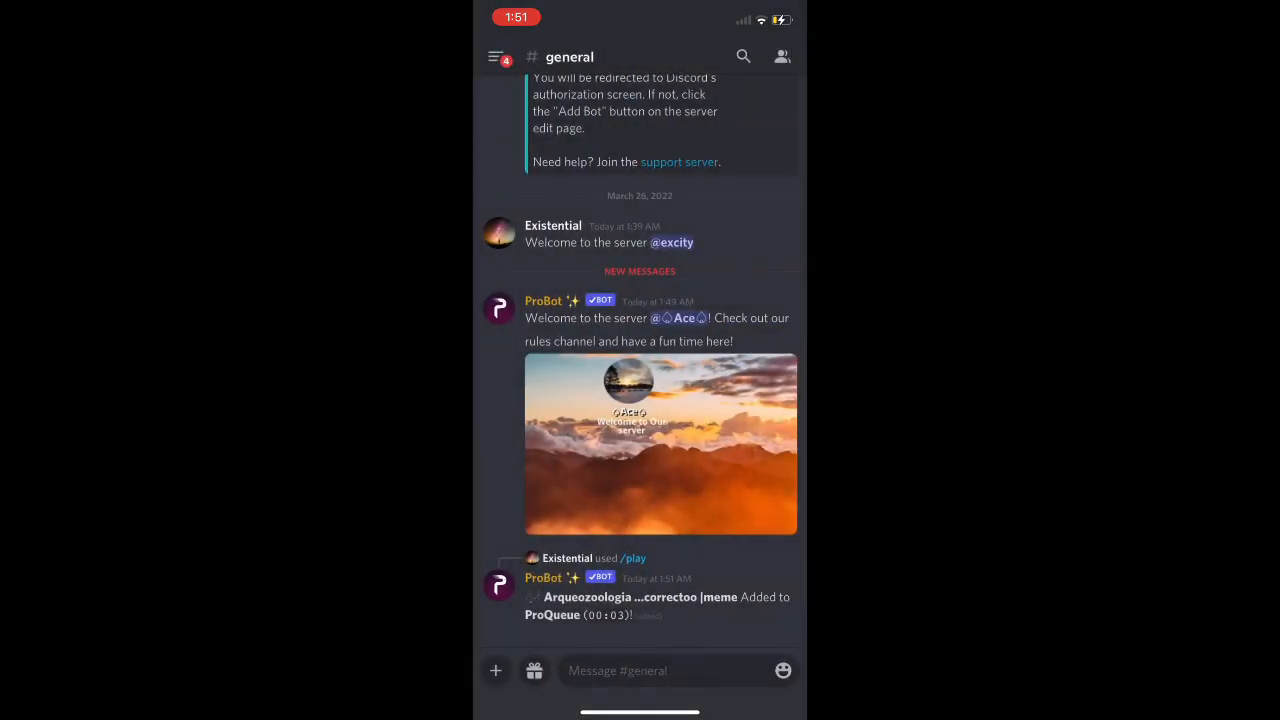